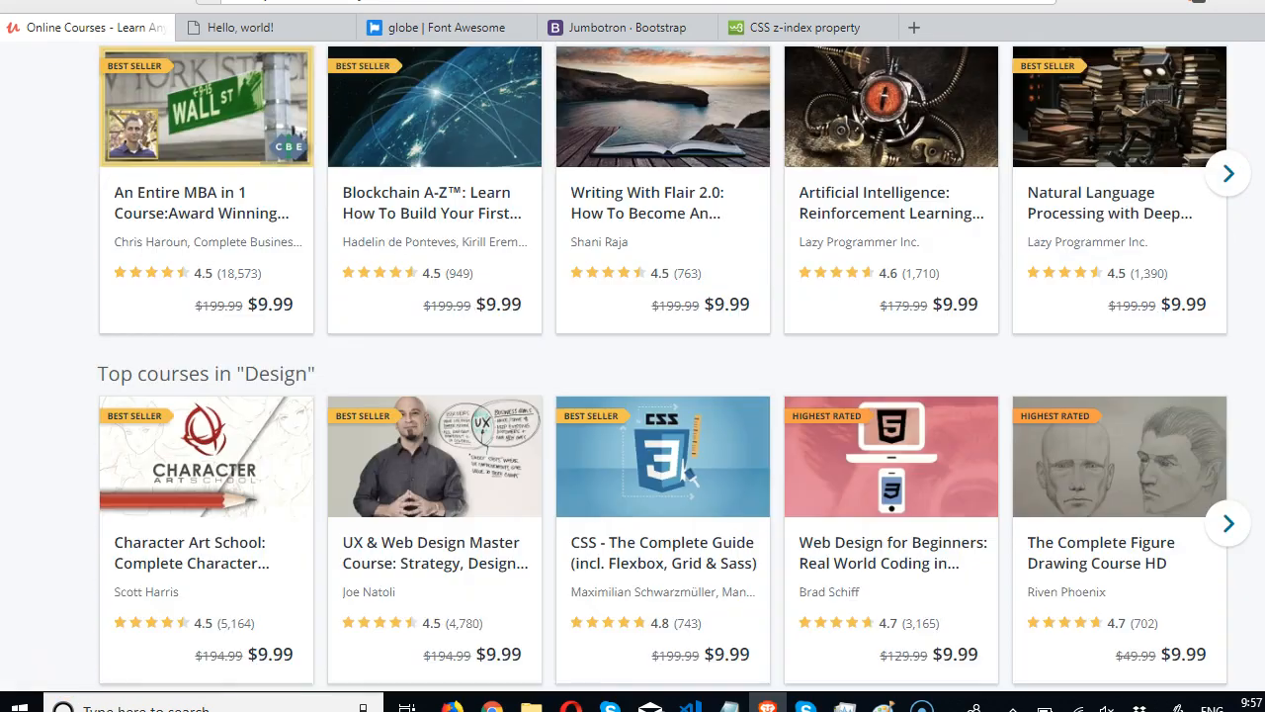
Bring up the save options for the Udemy coral logo at the top of the page
{"action": "scroll", "scroll_direction": "up", "scroll_amount": 3}
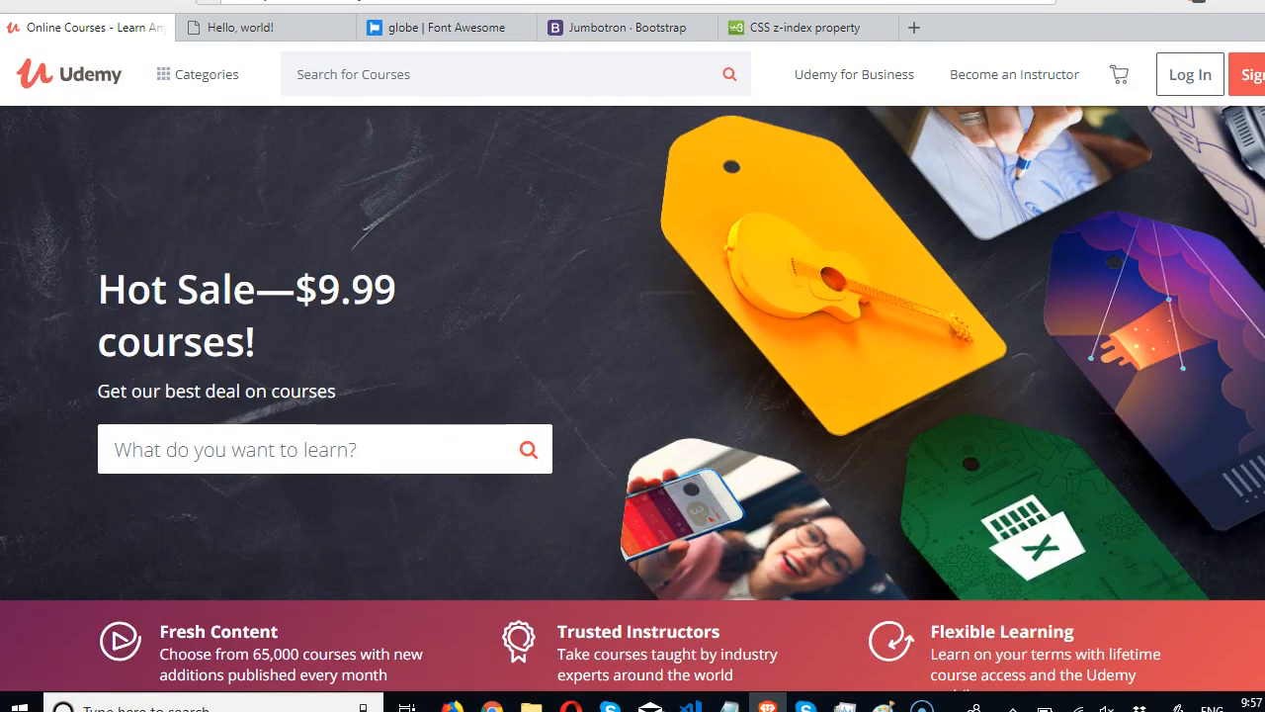
{"action": "mouse_move", "coordinate": [62, 79]}
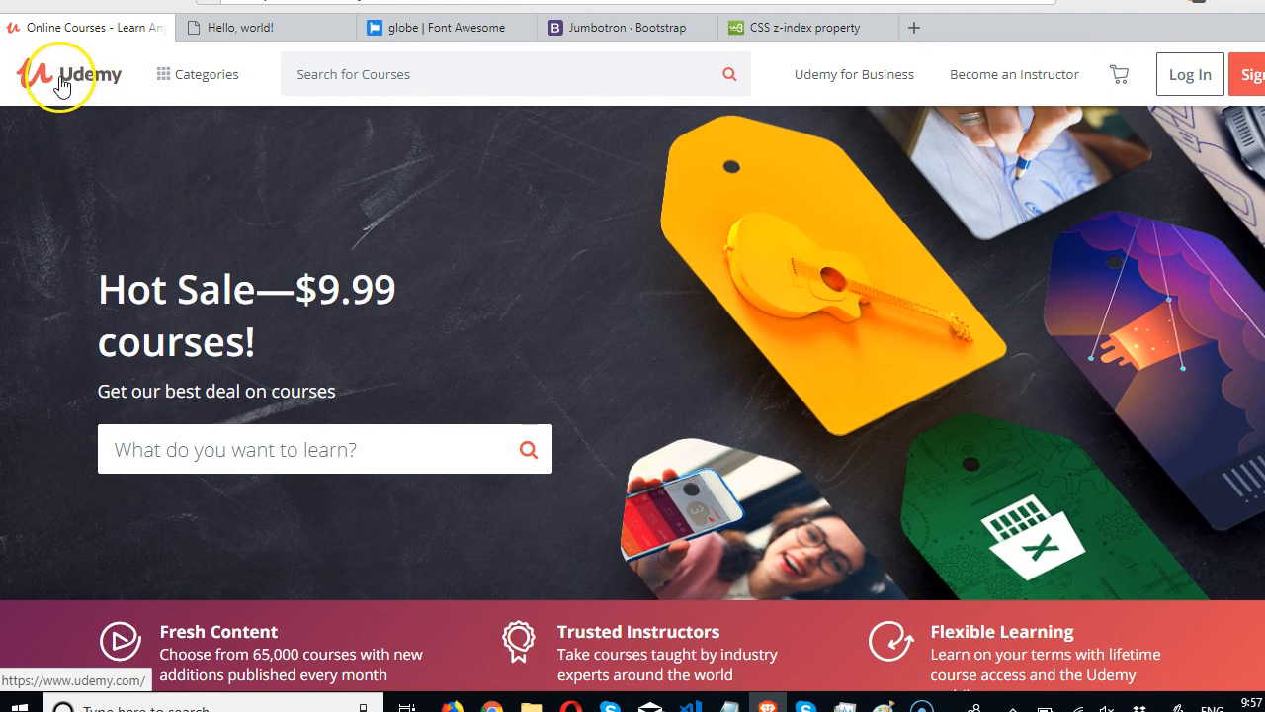
{"action": "right_click", "coordinate": [60, 83]}
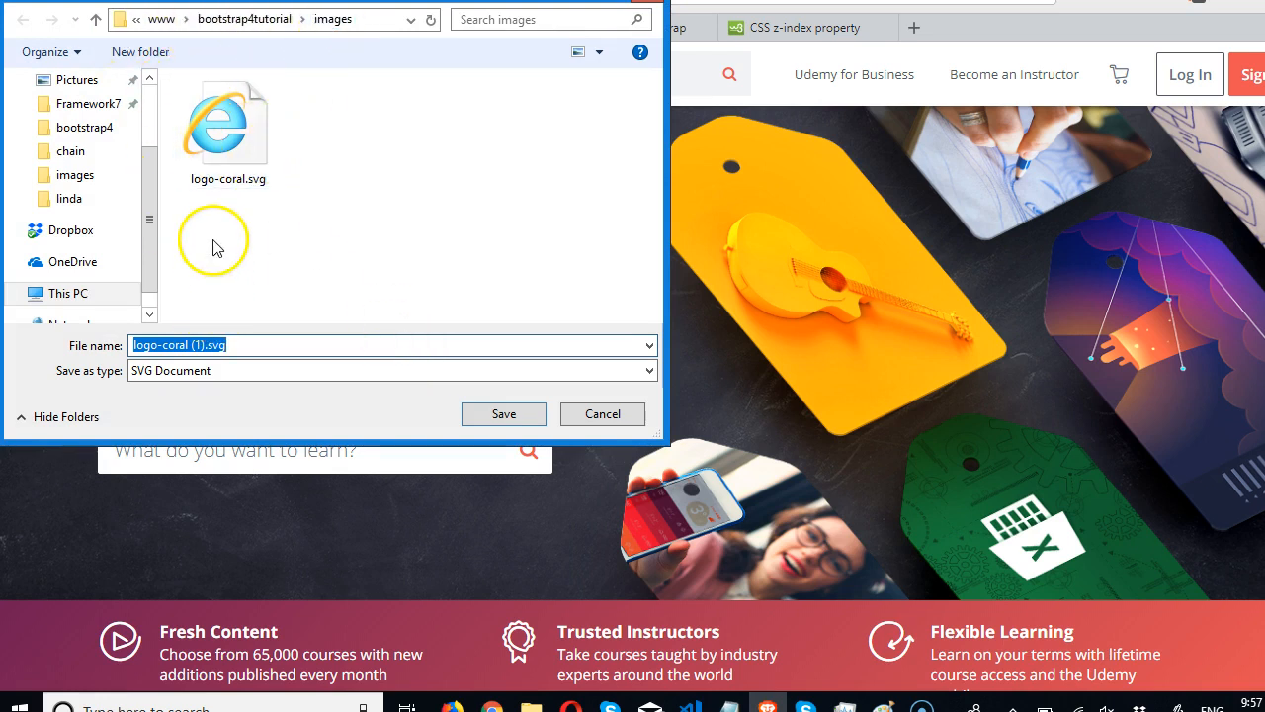
{"action": "mouse_move", "coordinate": [227, 202]}
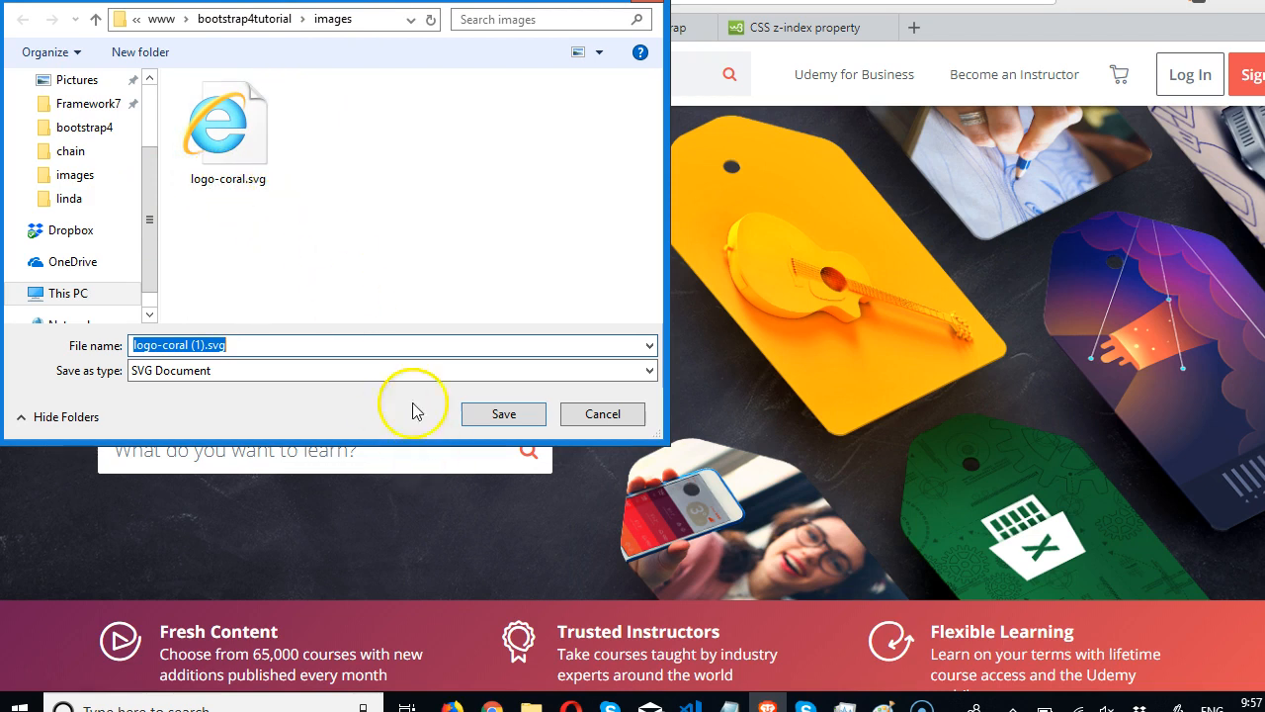
{"action": "mouse_move", "coordinate": [583, 419]}
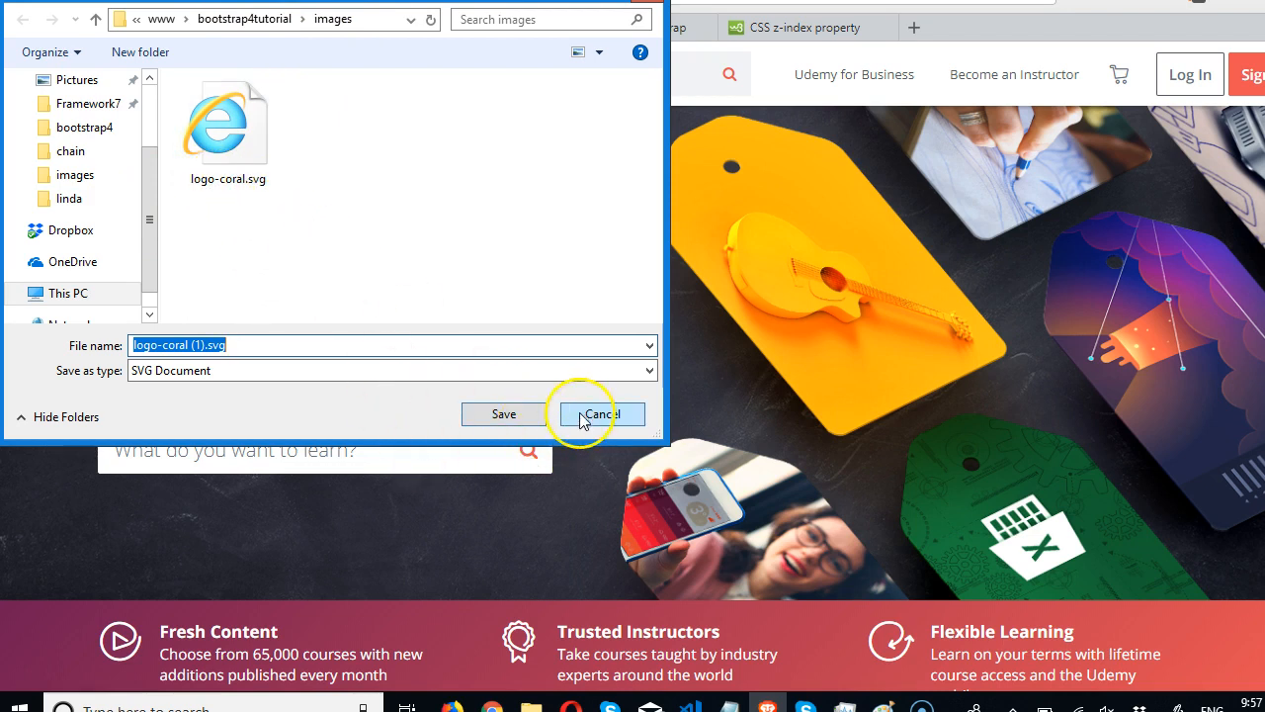
Cancel the duplicate save and confirm logo-coral.svg is already in the images folder
{"action": "left_click", "coordinate": [601, 413]}
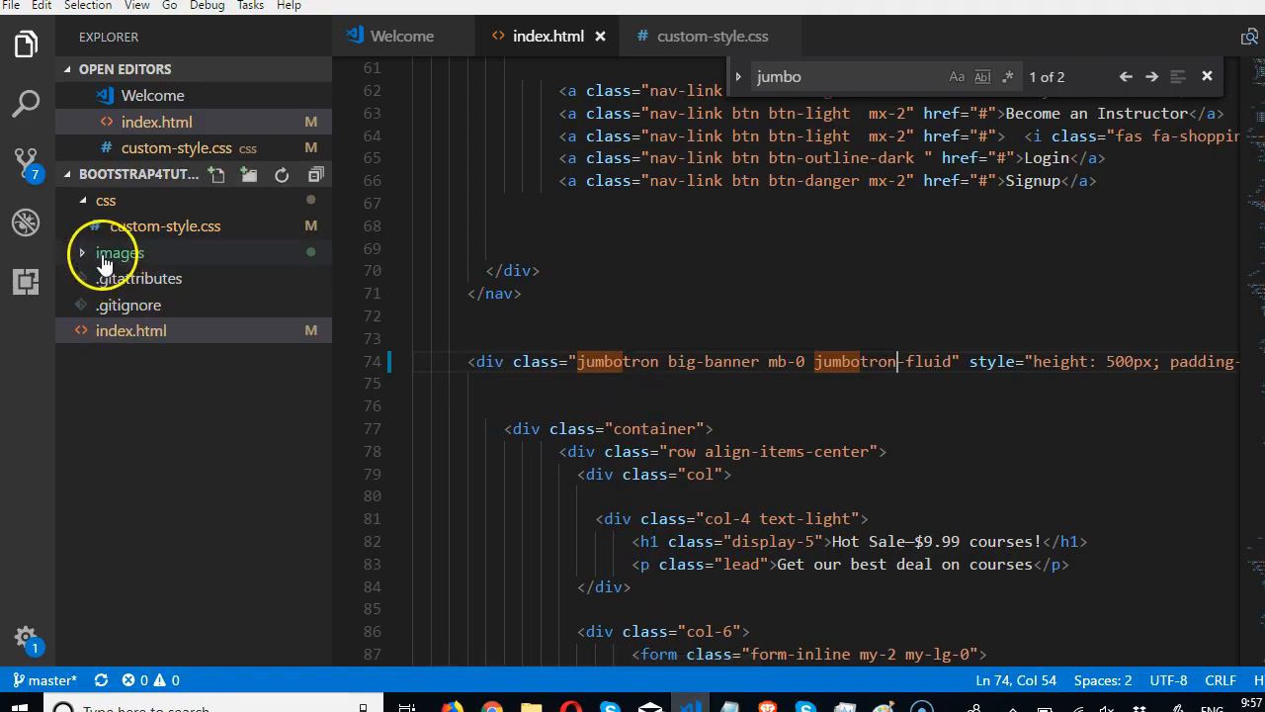
{"action": "left_click", "coordinate": [119, 253]}
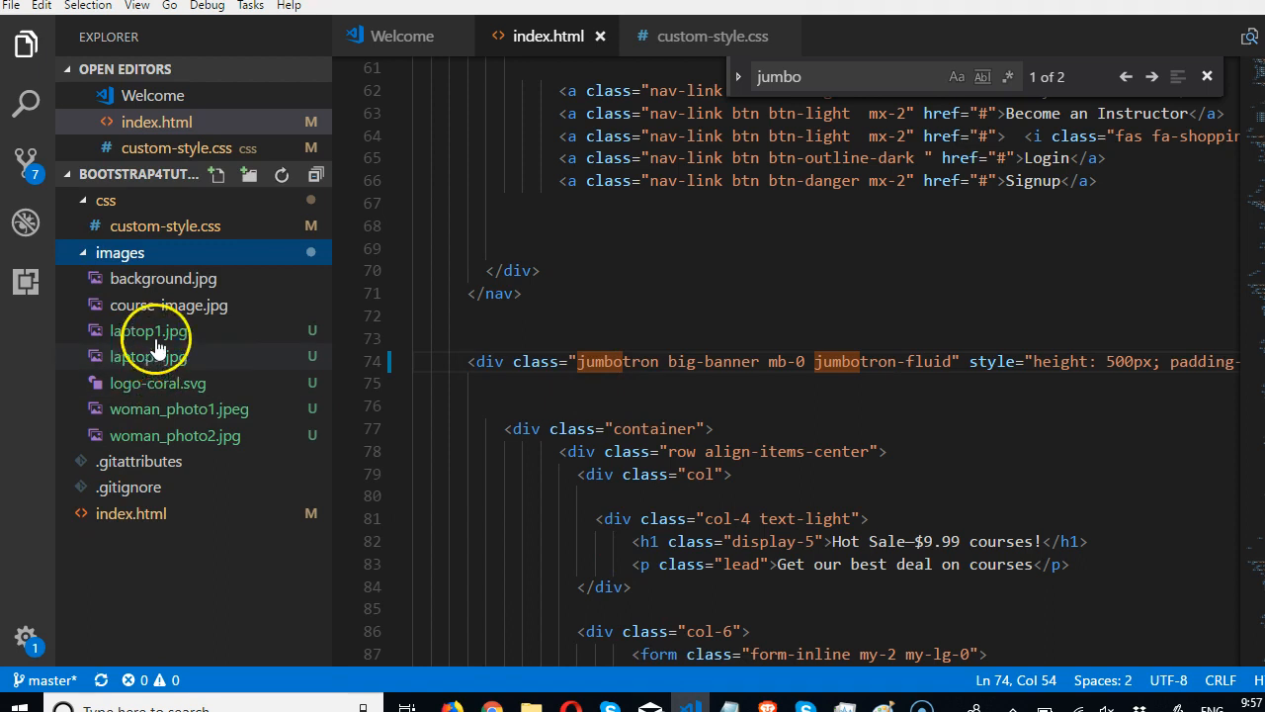
{"action": "mouse_move", "coordinate": [174, 434]}
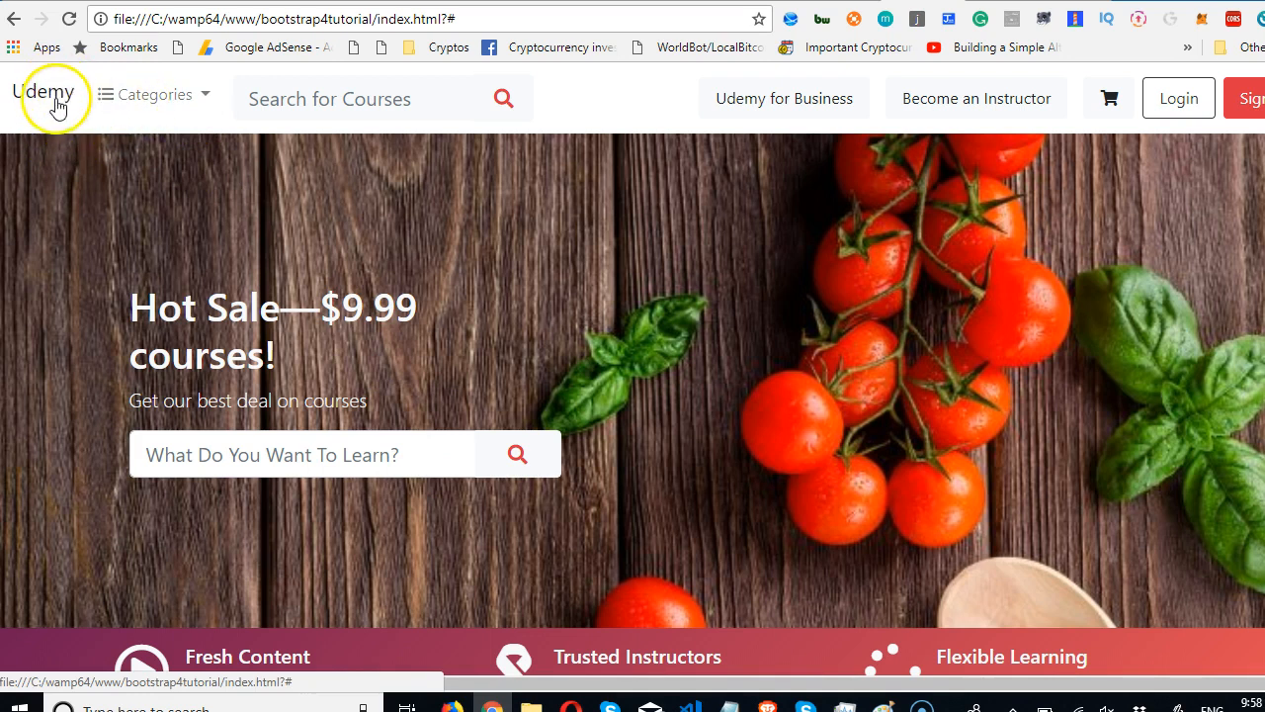
{"action": "mouse_move", "coordinate": [49, 95]}
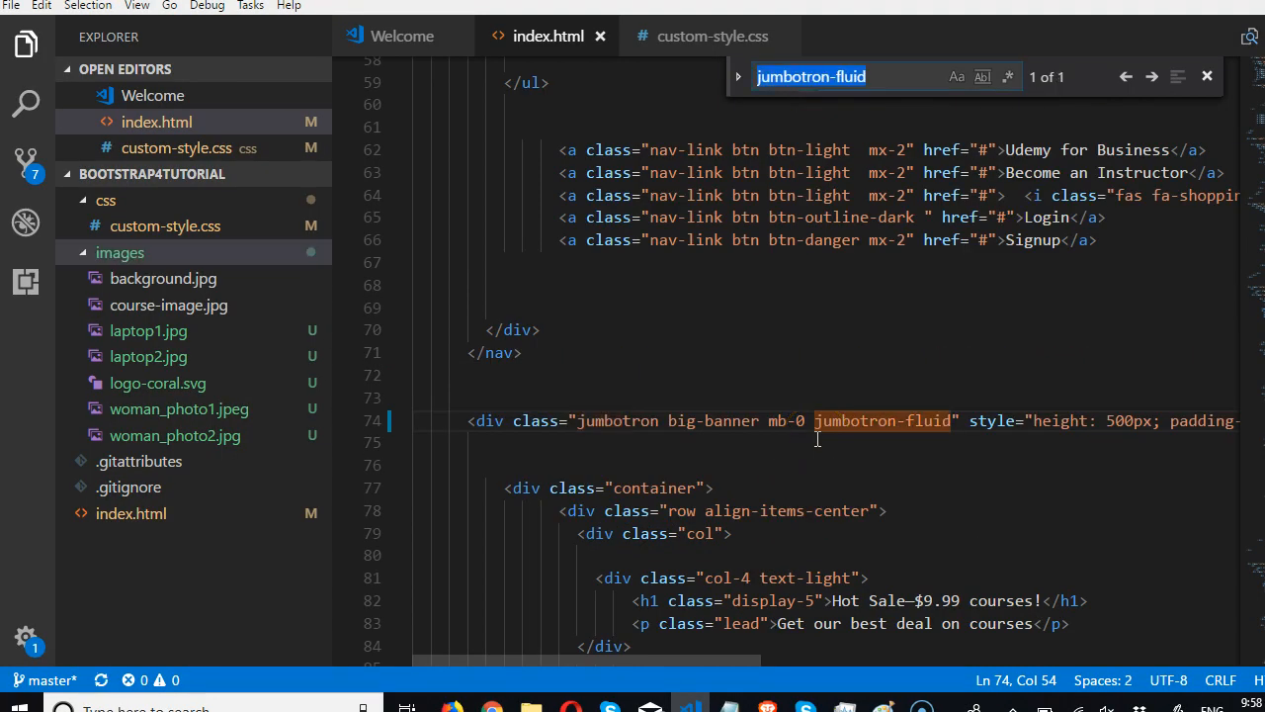
{"action": "type", "text": "cate"}
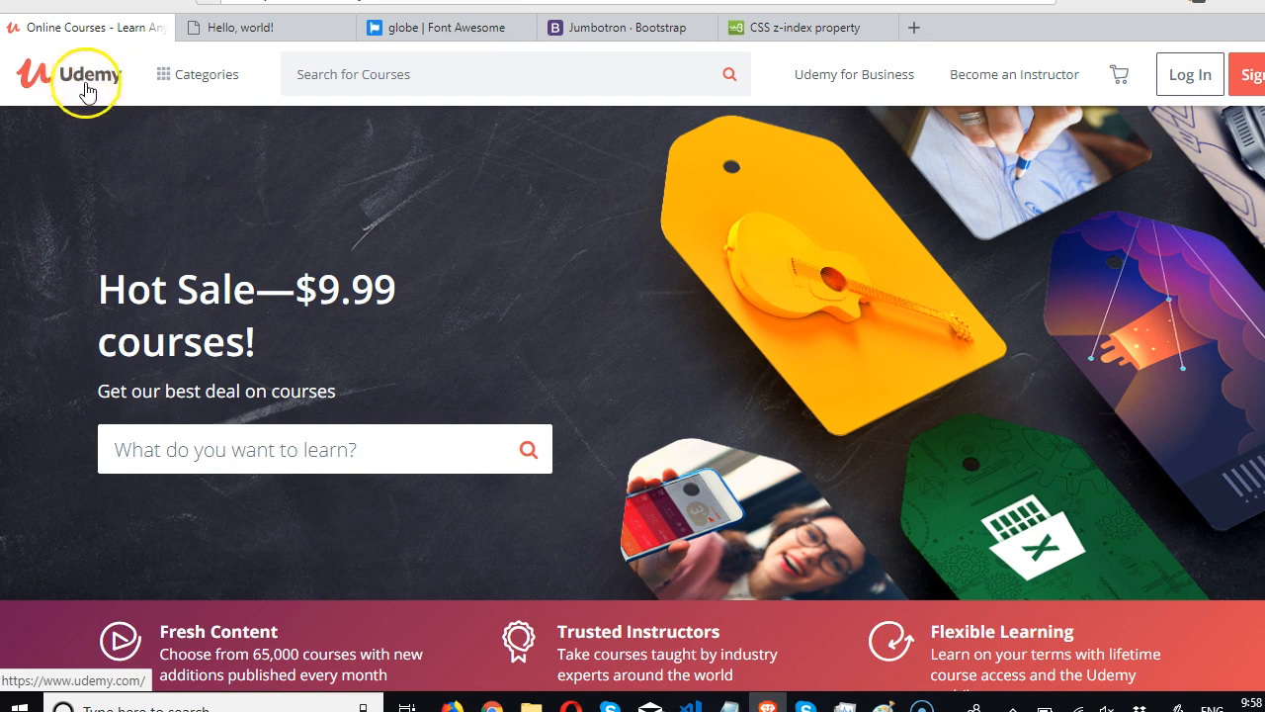
Insert <img src="images/logo-coral.svg"> inside the navbar-brand anchor on line 23
{"action": "left_click", "coordinate": [690, 707]}
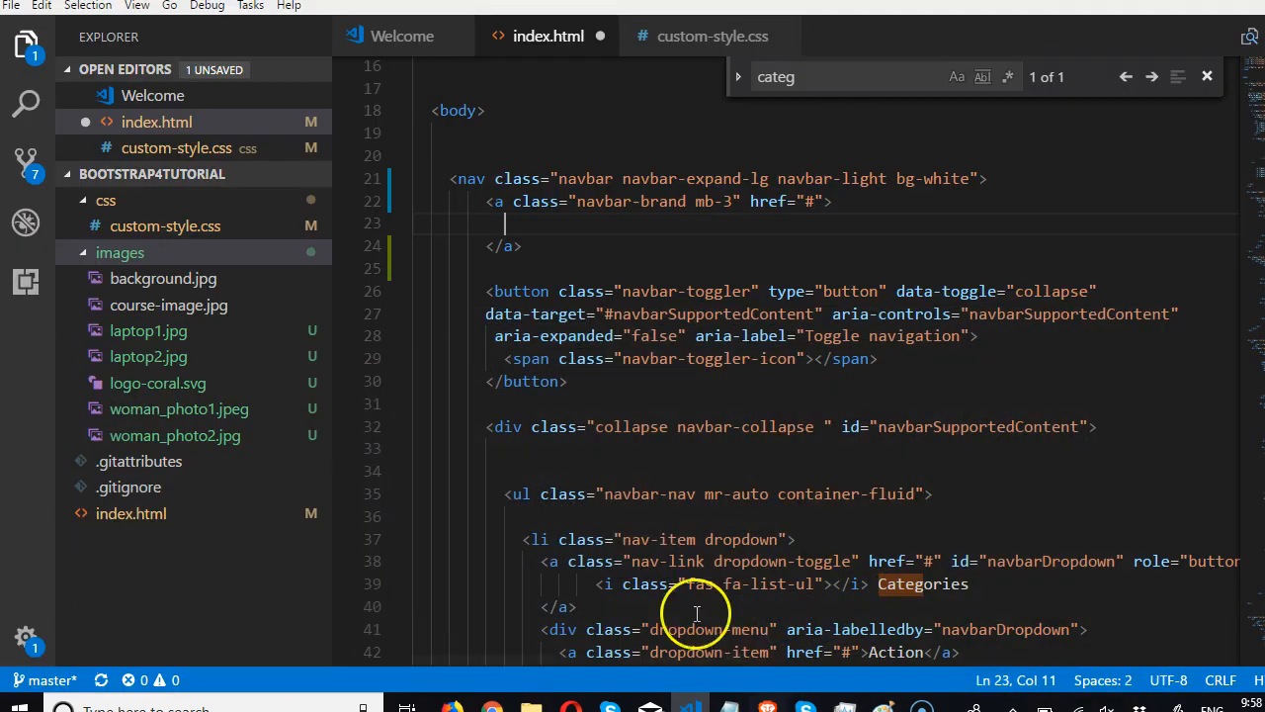
{"action": "type", "text": ","}
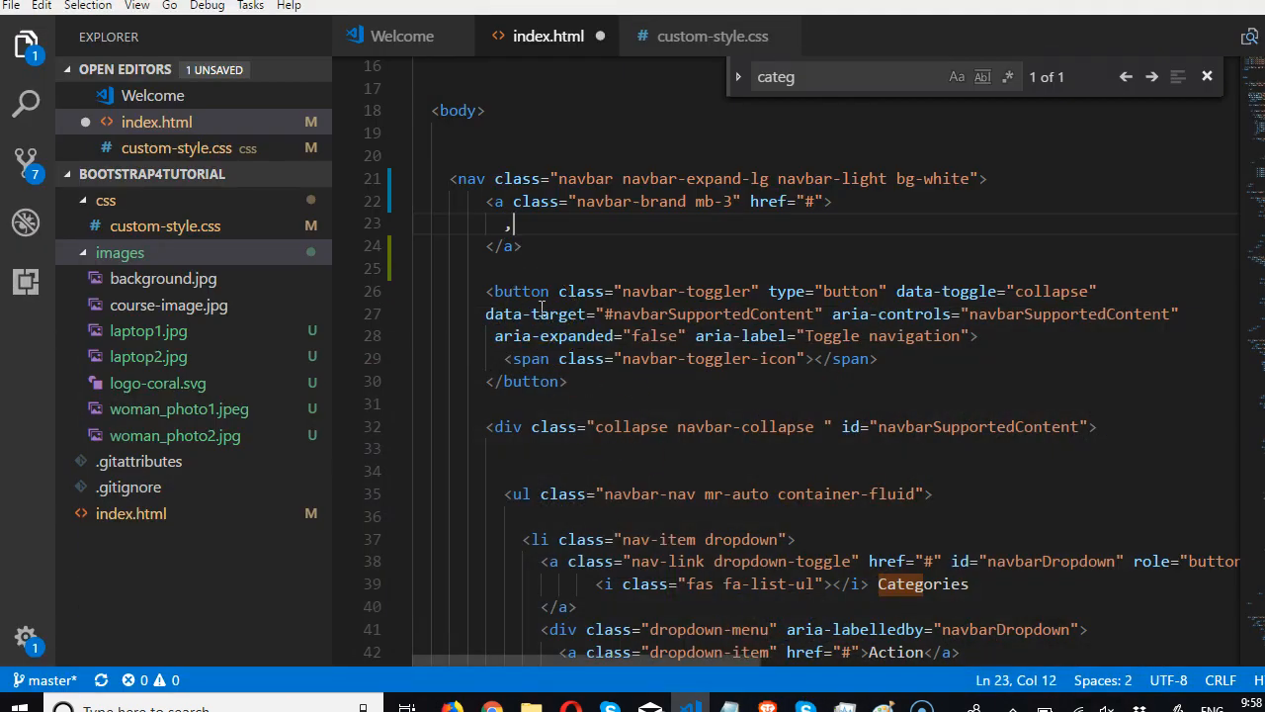
{"action": "key", "text": "Backspace"}
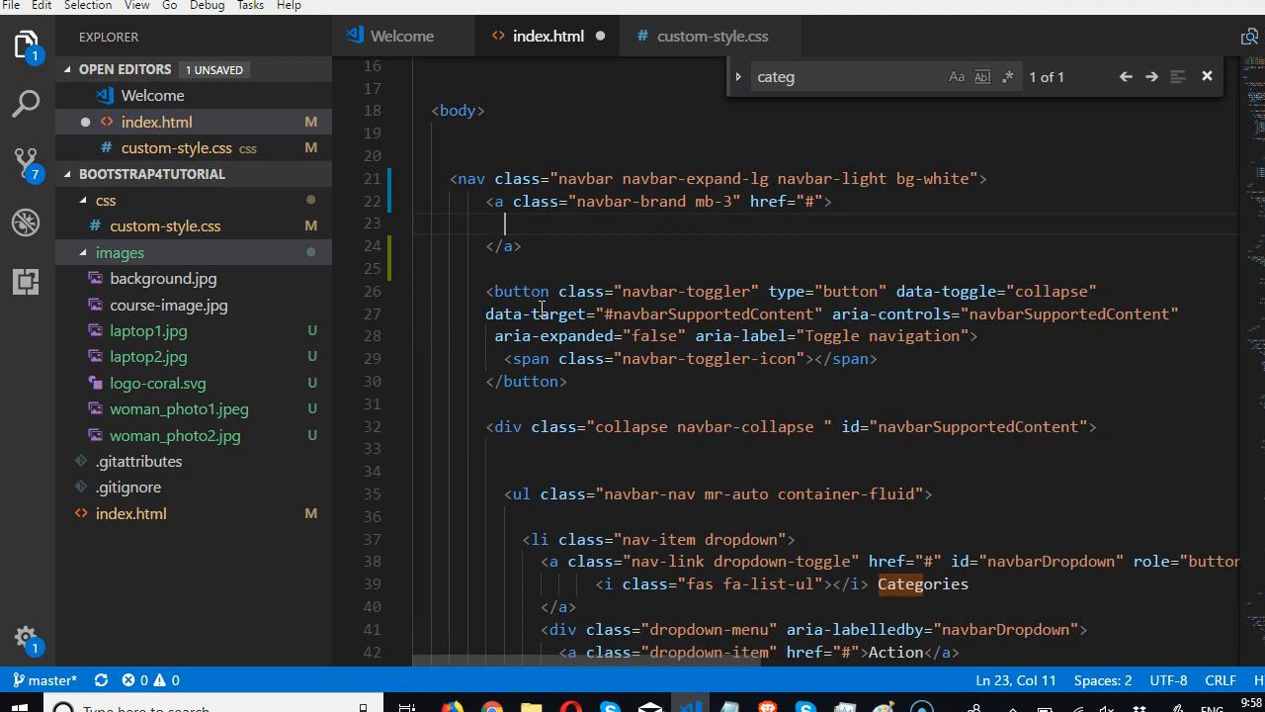
{"action": "type", "text": "<img src"}
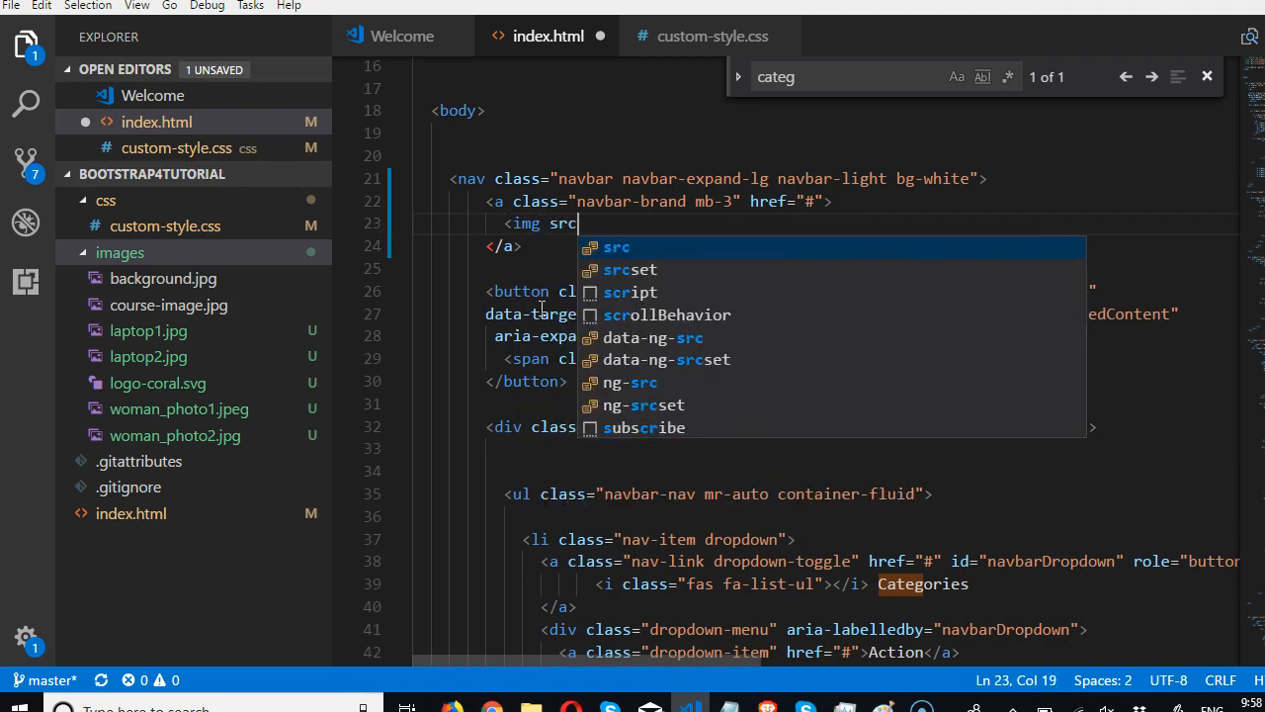
{"action": "type", "text": "=\"images/l"}
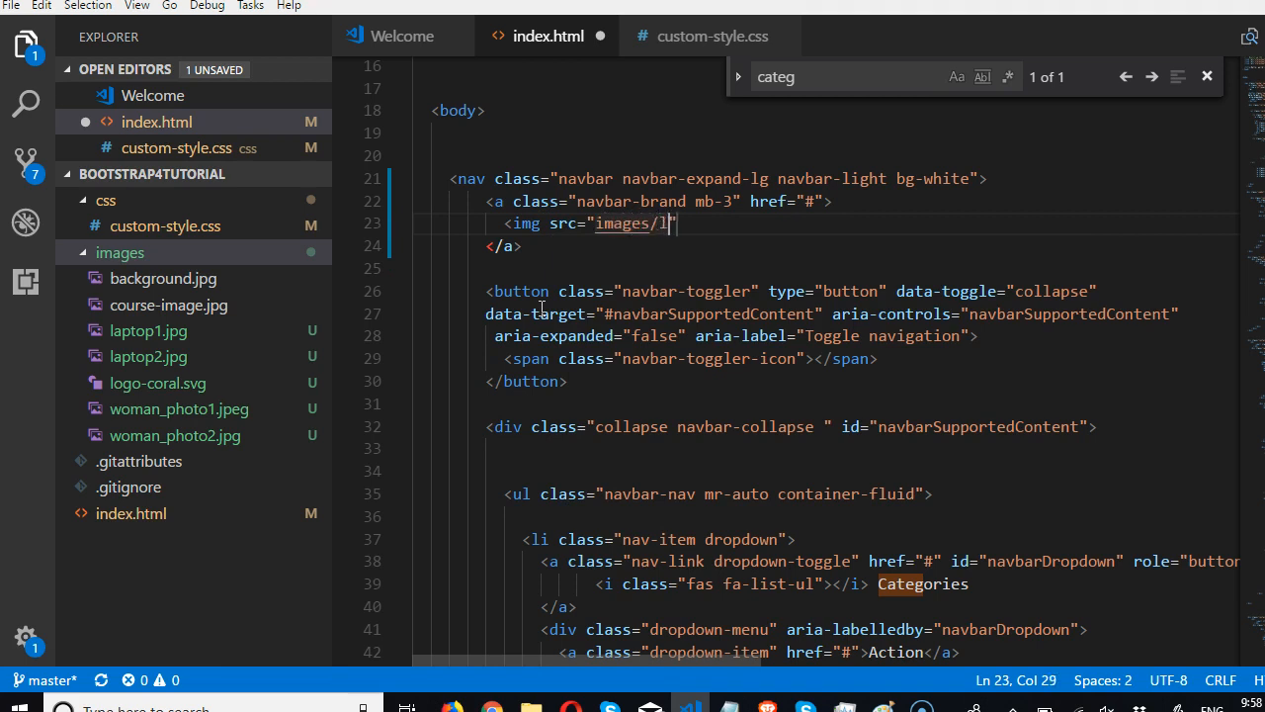
{"action": "type", "text": "ogo-coral."}
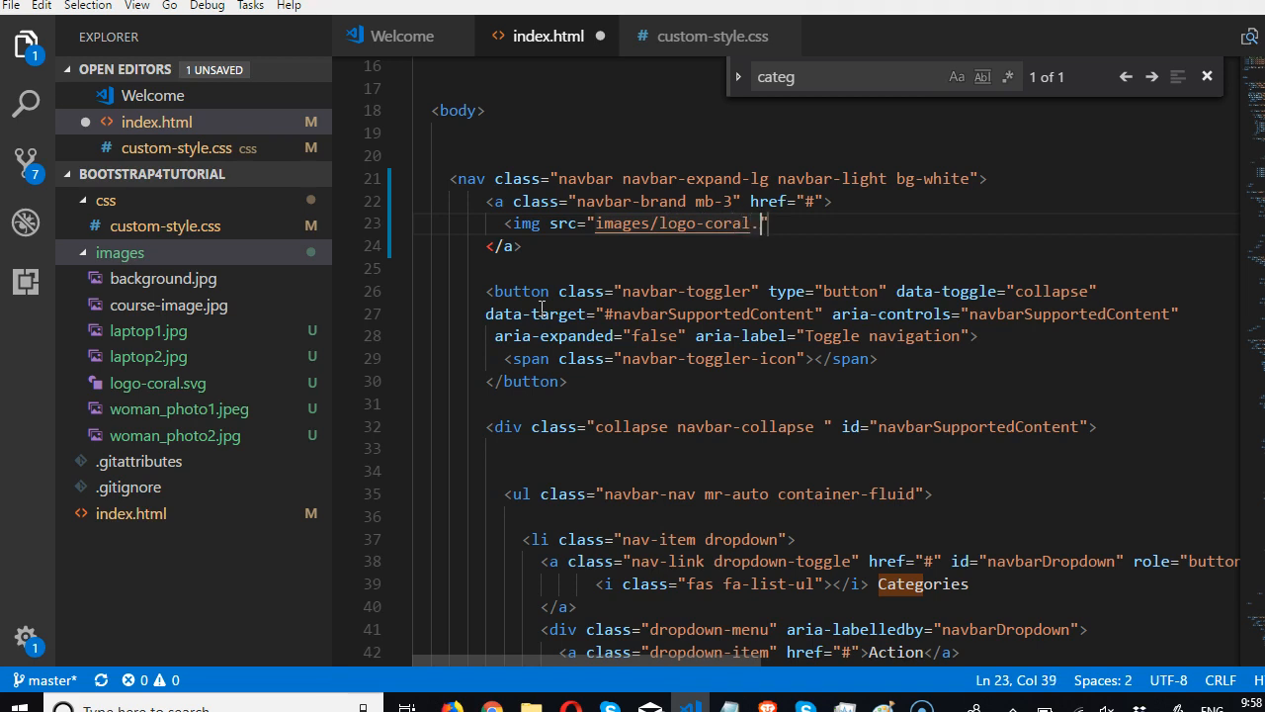
{"action": "type", "text": "svg"}
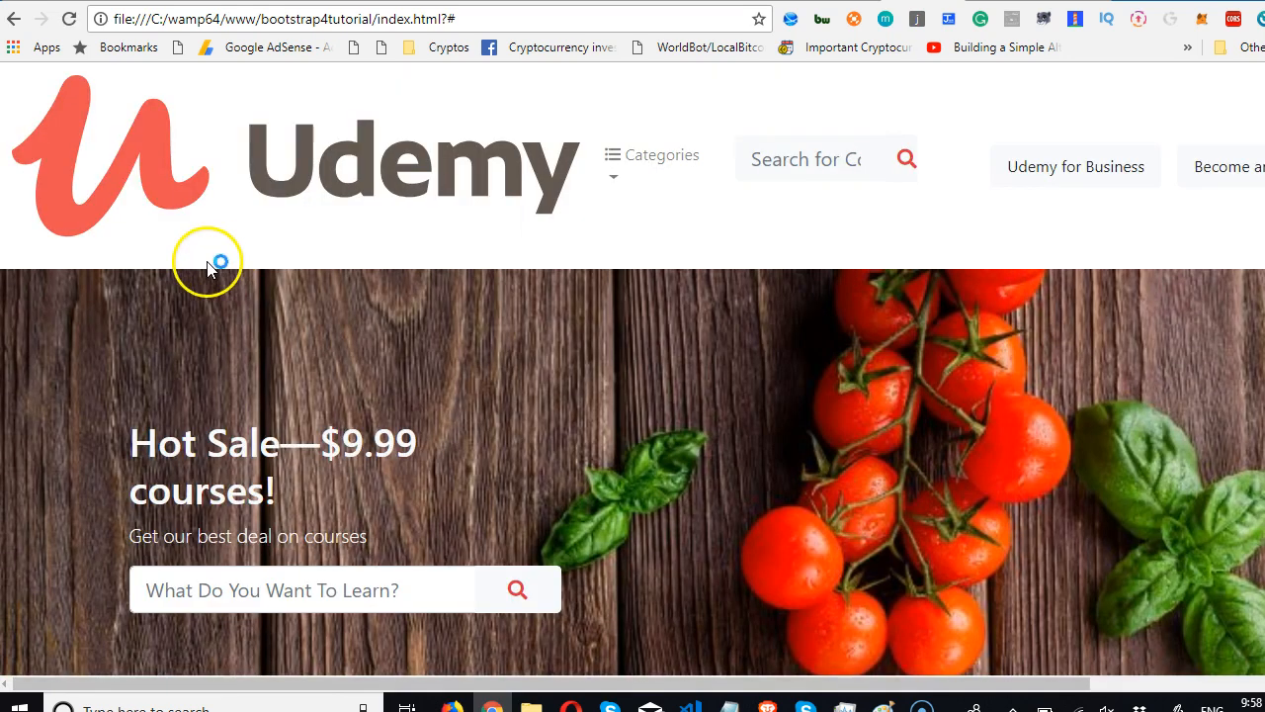
{"action": "mouse_move", "coordinate": [604, 676]}
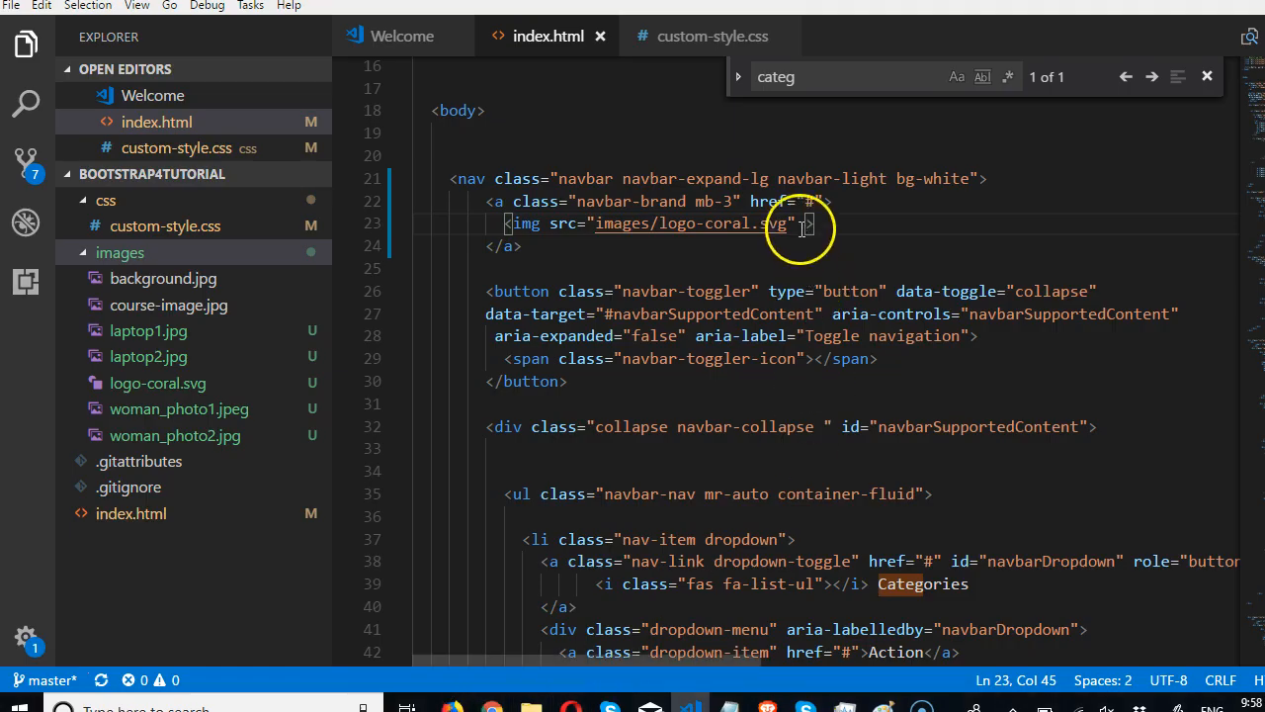
Give the navbar logo img a width attribute, trying 100px and 150px
{"action": "type", "text": "widt"}
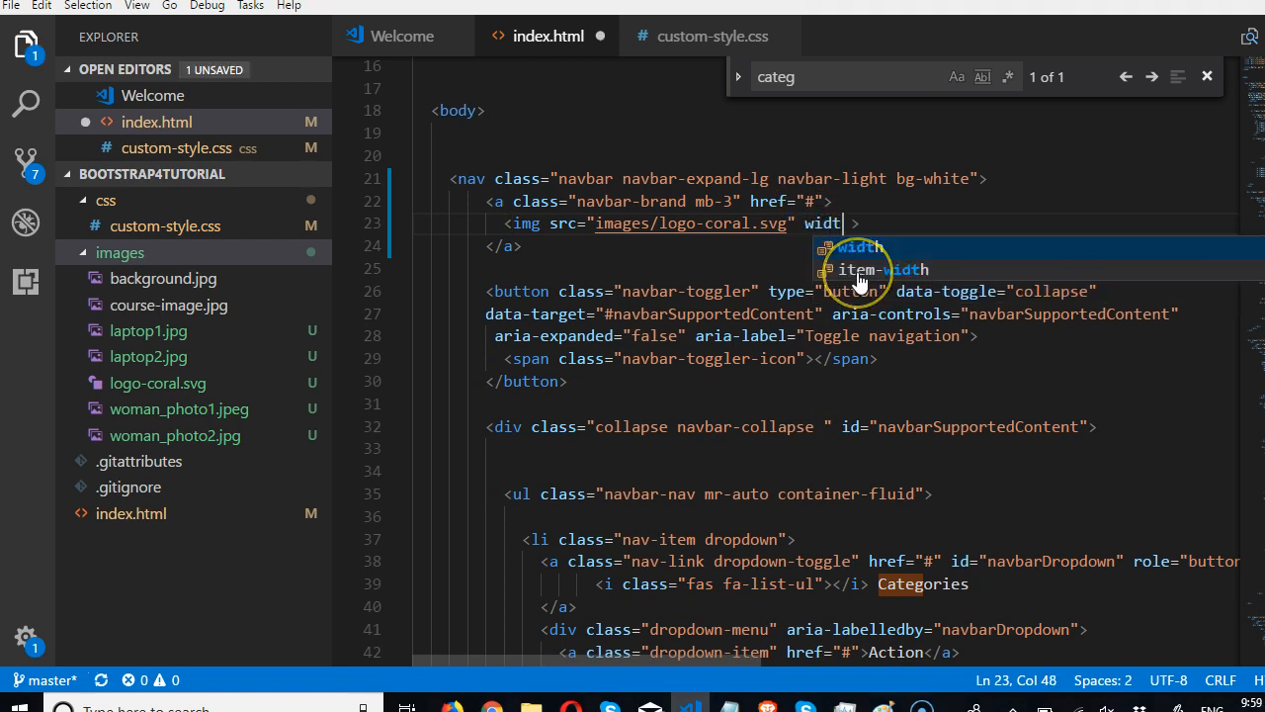
{"action": "key", "text": "Tab"}
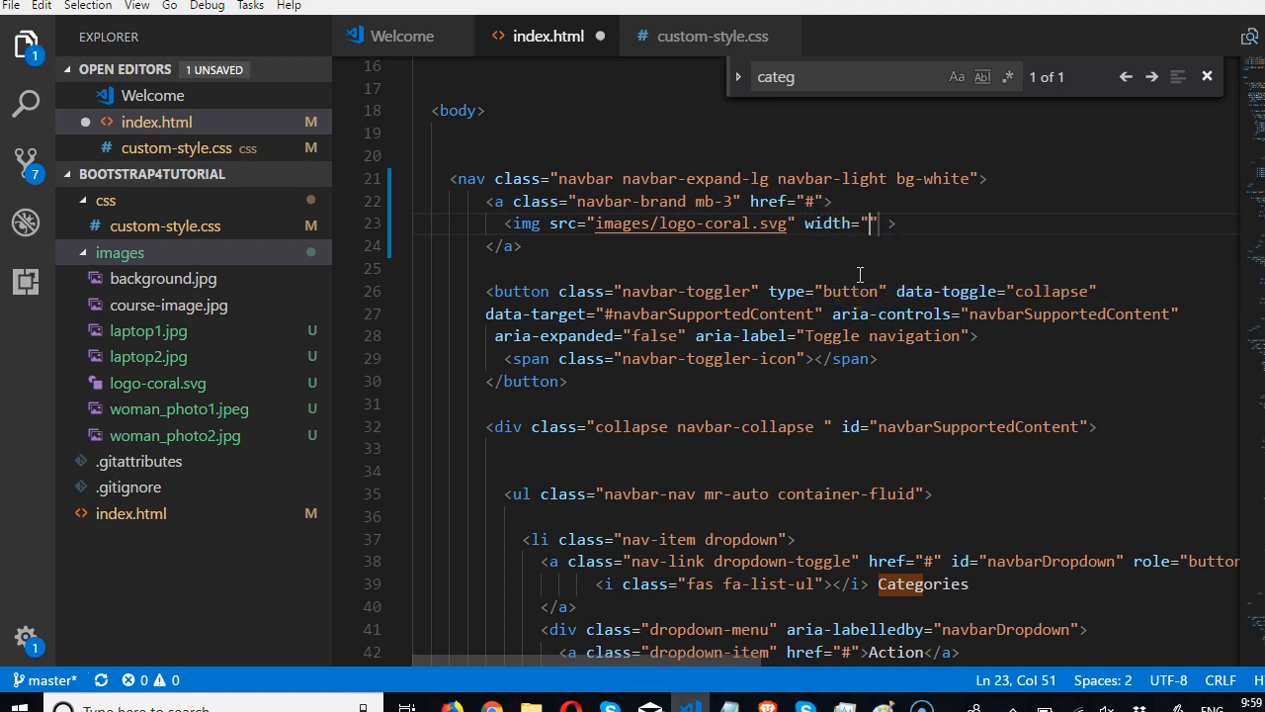
{"action": "type", "text": "100"}
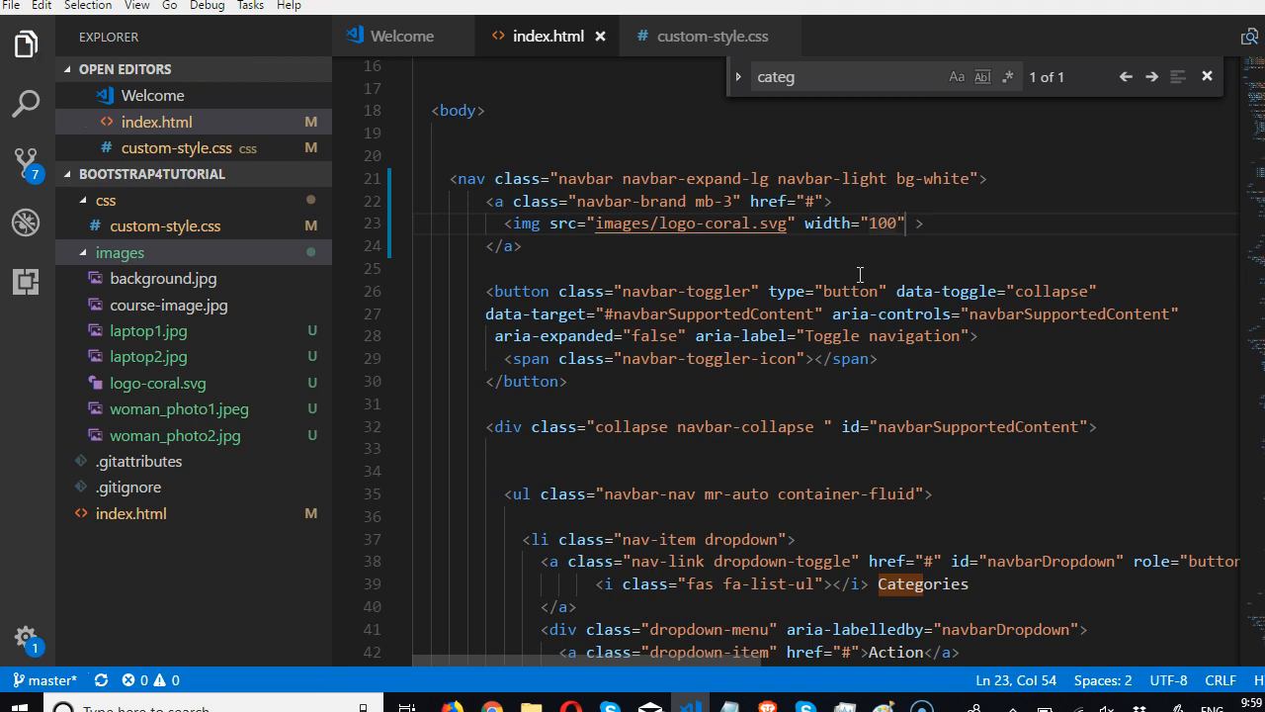
{"action": "type", "text": "px"}
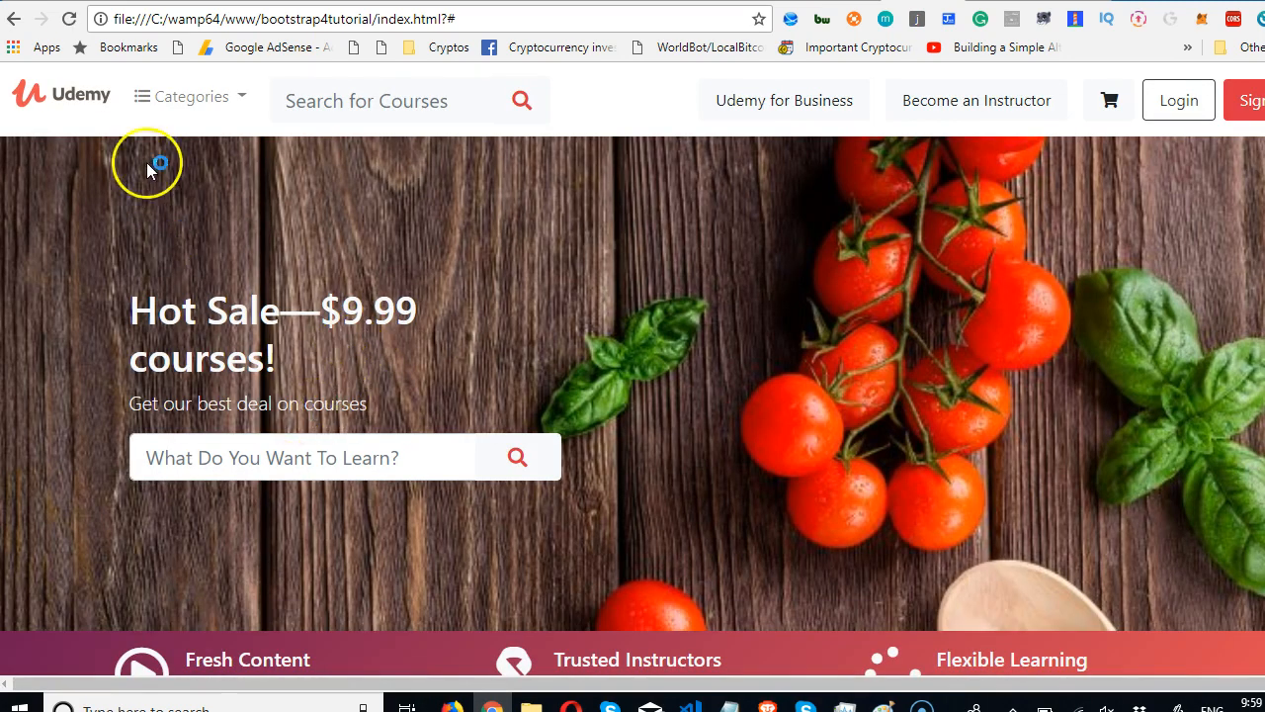
{"action": "mouse_move", "coordinate": [766, 703]}
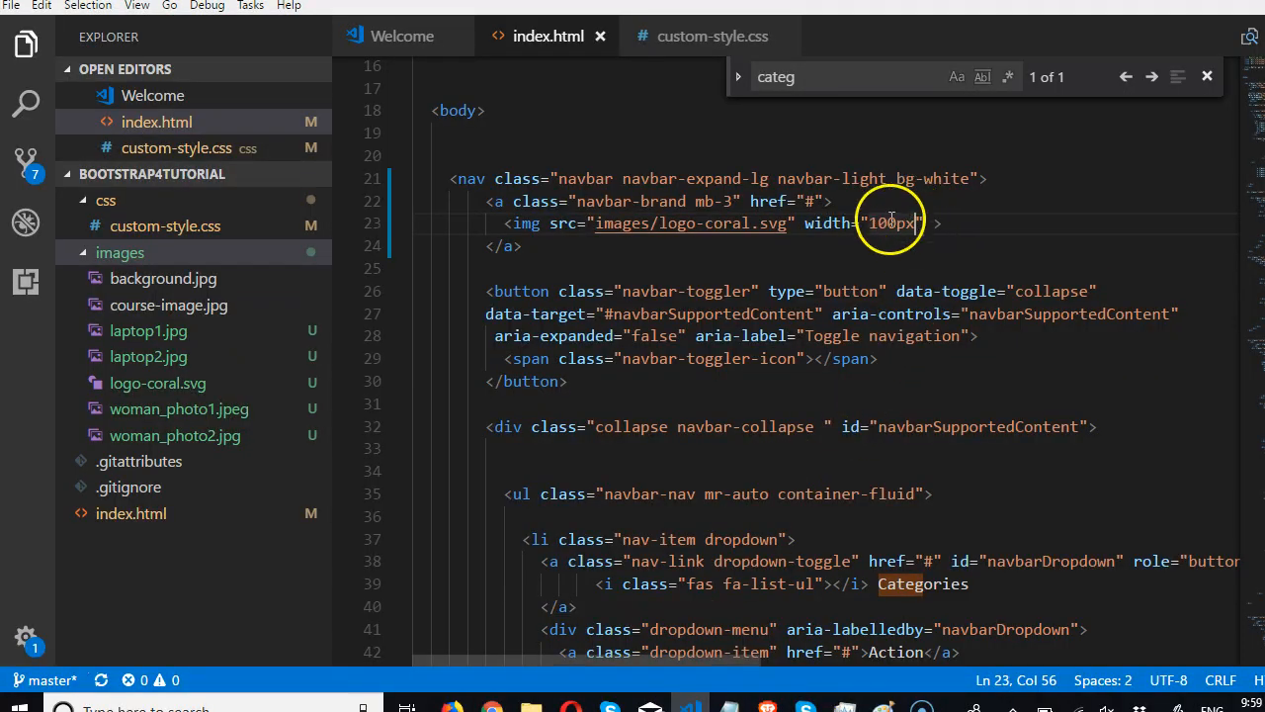
{"action": "type", "text": "150px"}
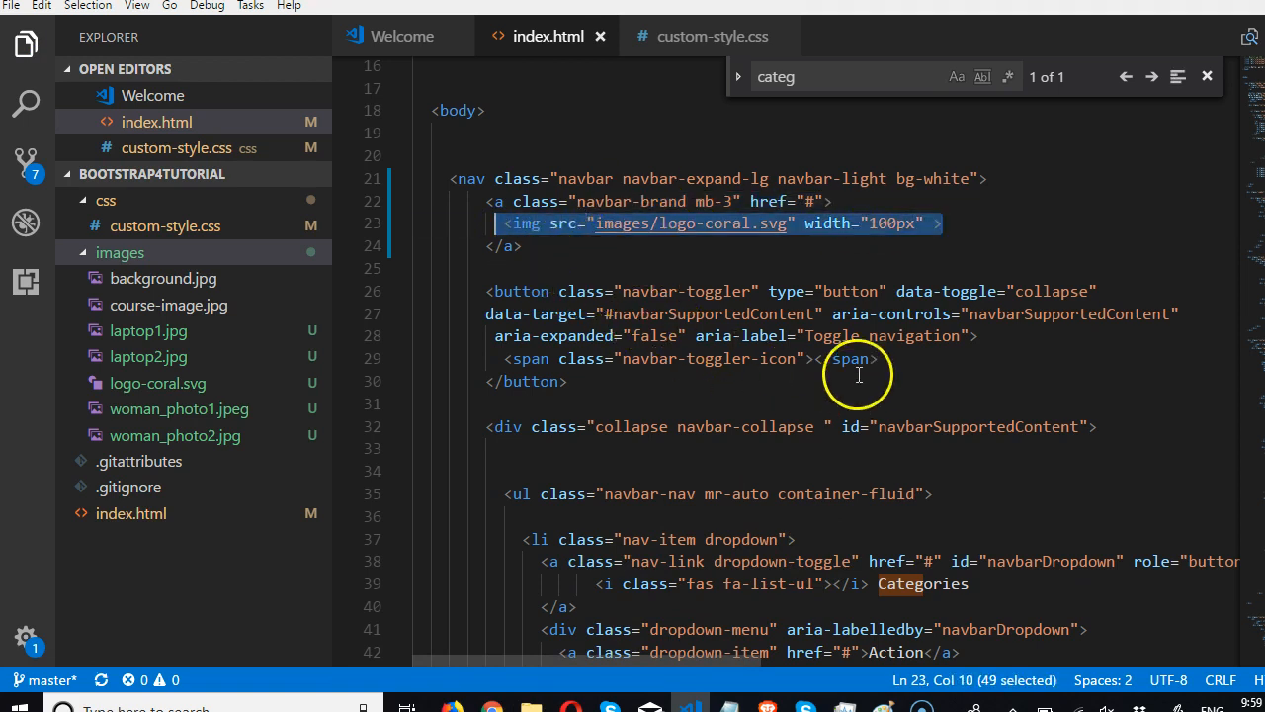
Place the logo-coral.svg image before the copyright span in the footer column
{"action": "scroll", "scroll_direction": "down", "scroll_amount": 3}
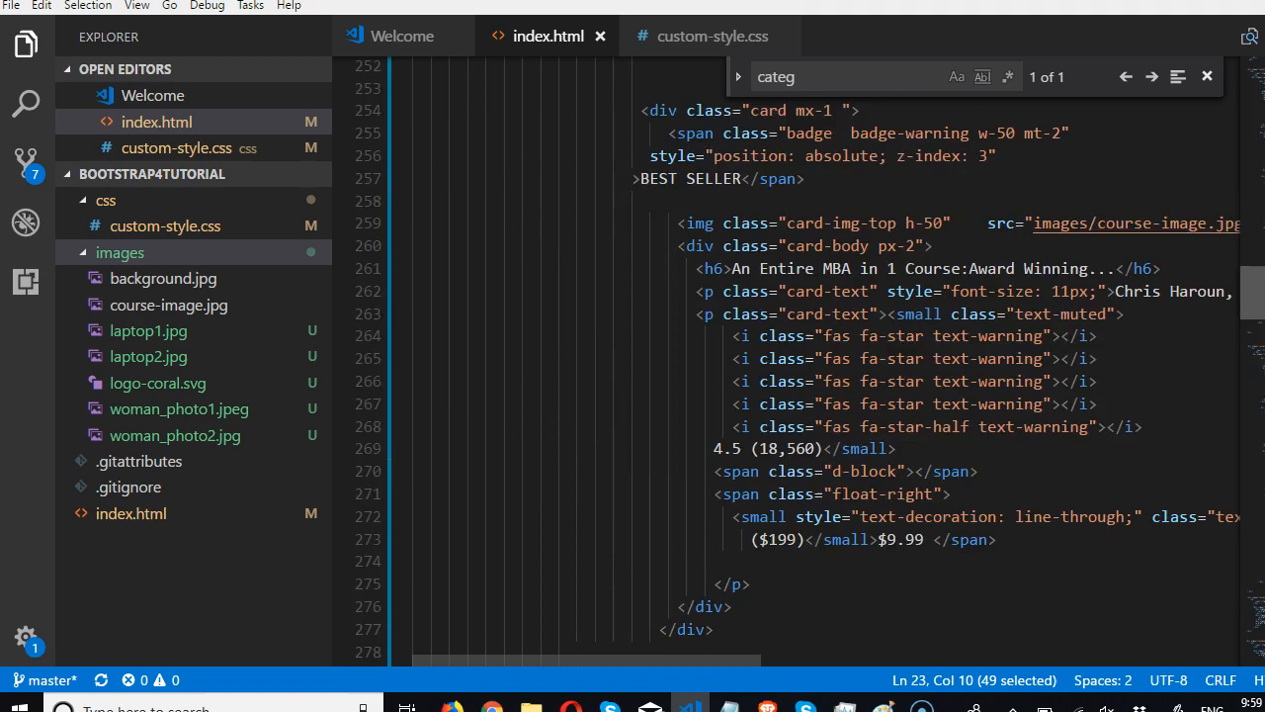
{"action": "scroll", "scroll_direction": "down", "scroll_amount": 3}
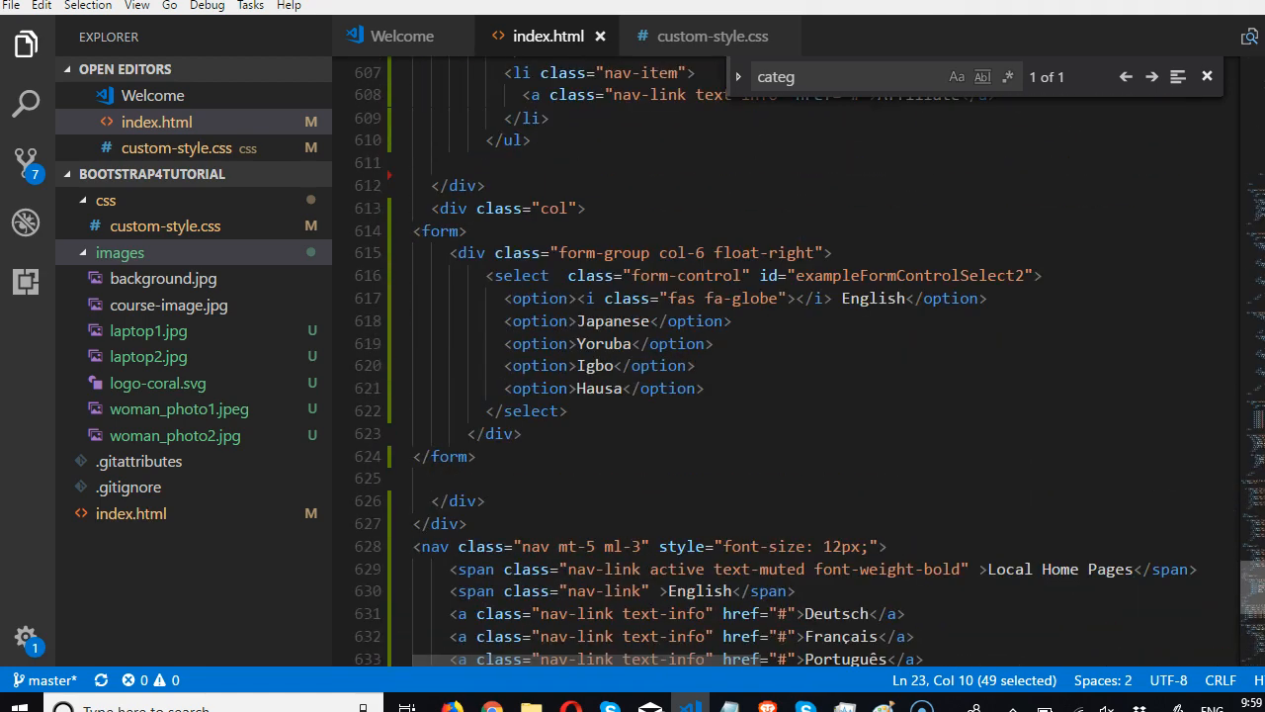
{"action": "scroll", "scroll_direction": "down", "scroll_amount": 3}
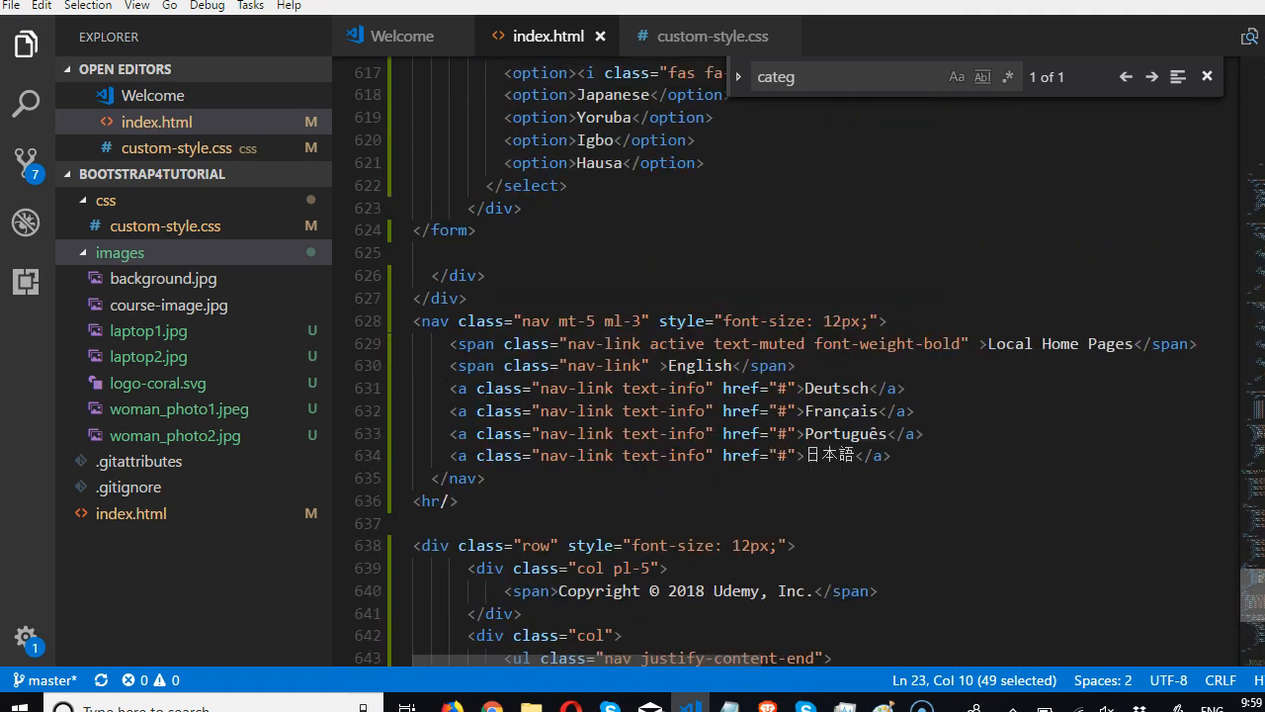
{"action": "scroll", "scroll_direction": "down", "scroll_amount": 3}
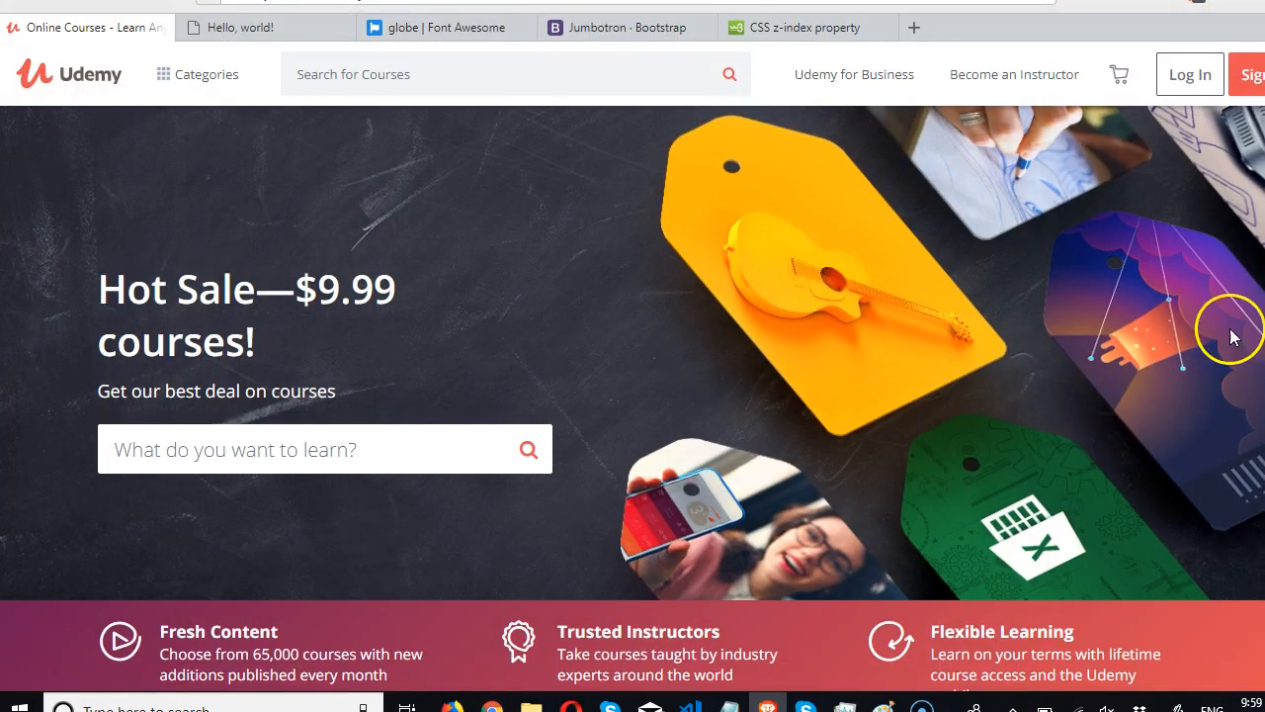
{"action": "scroll", "scroll_direction": "down", "scroll_amount": 3}
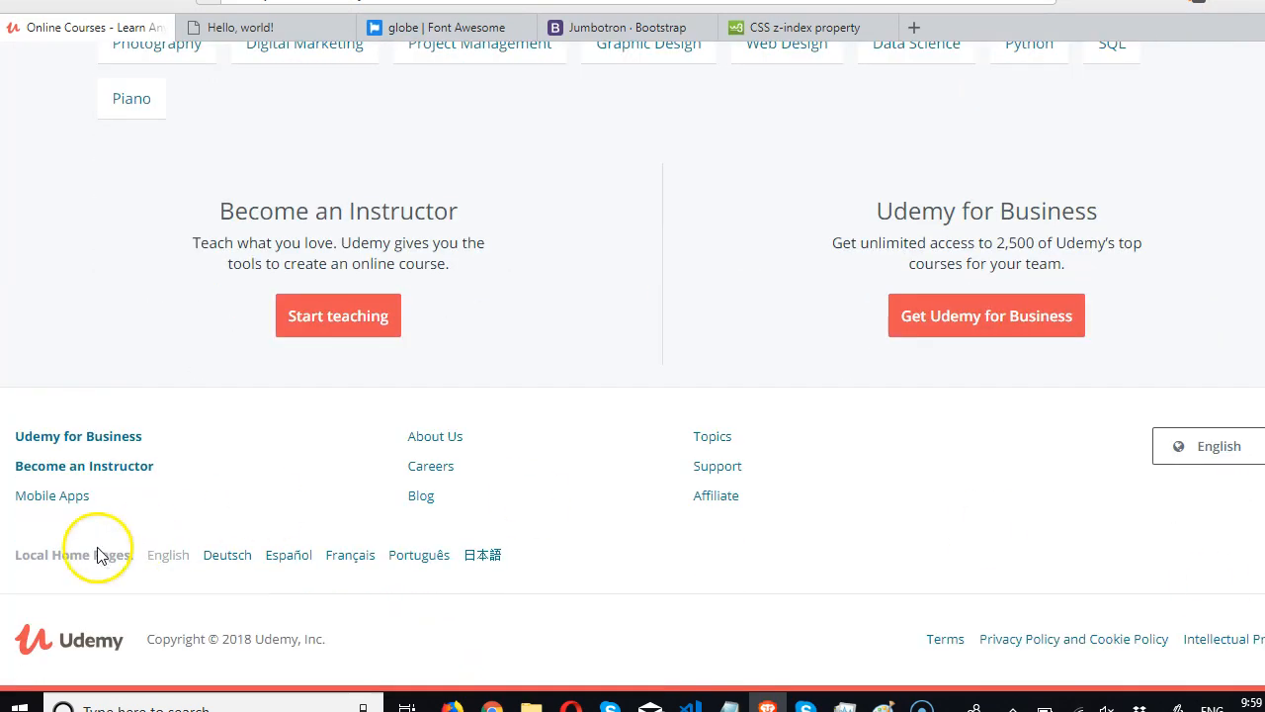
{"action": "mouse_move", "coordinate": [180, 657]}
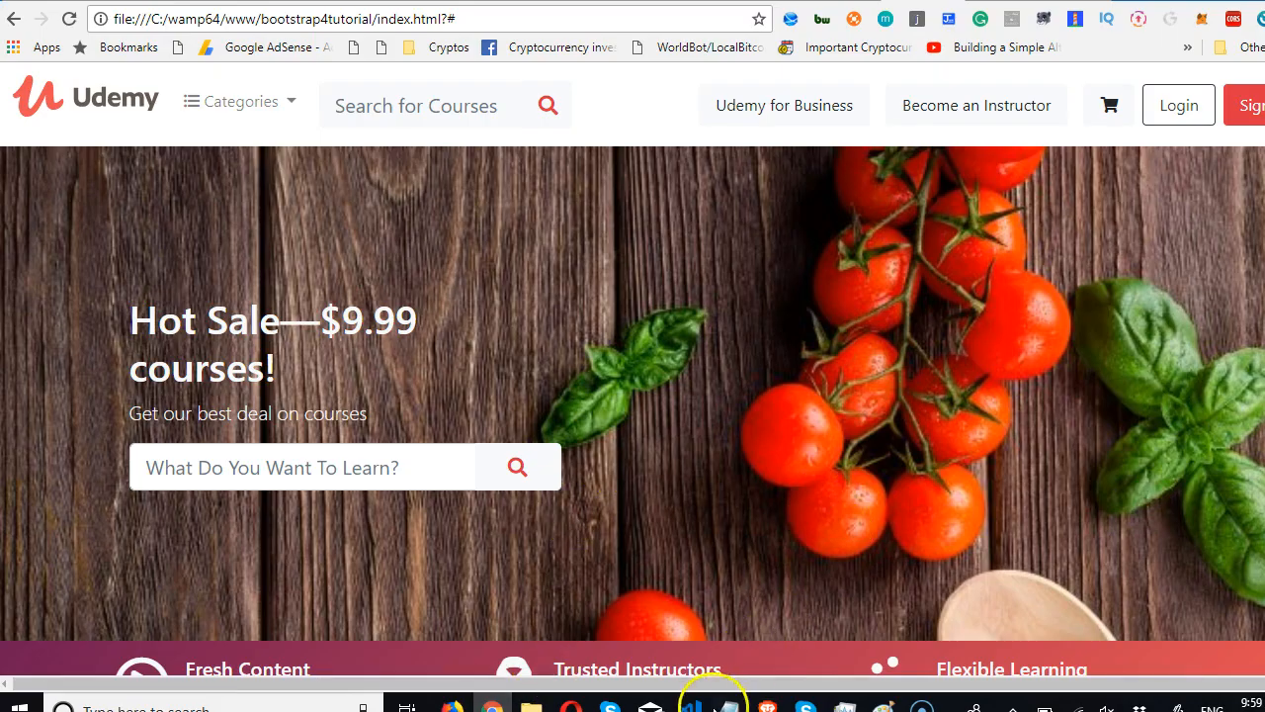
{"action": "left_click", "coordinate": [689, 708]}
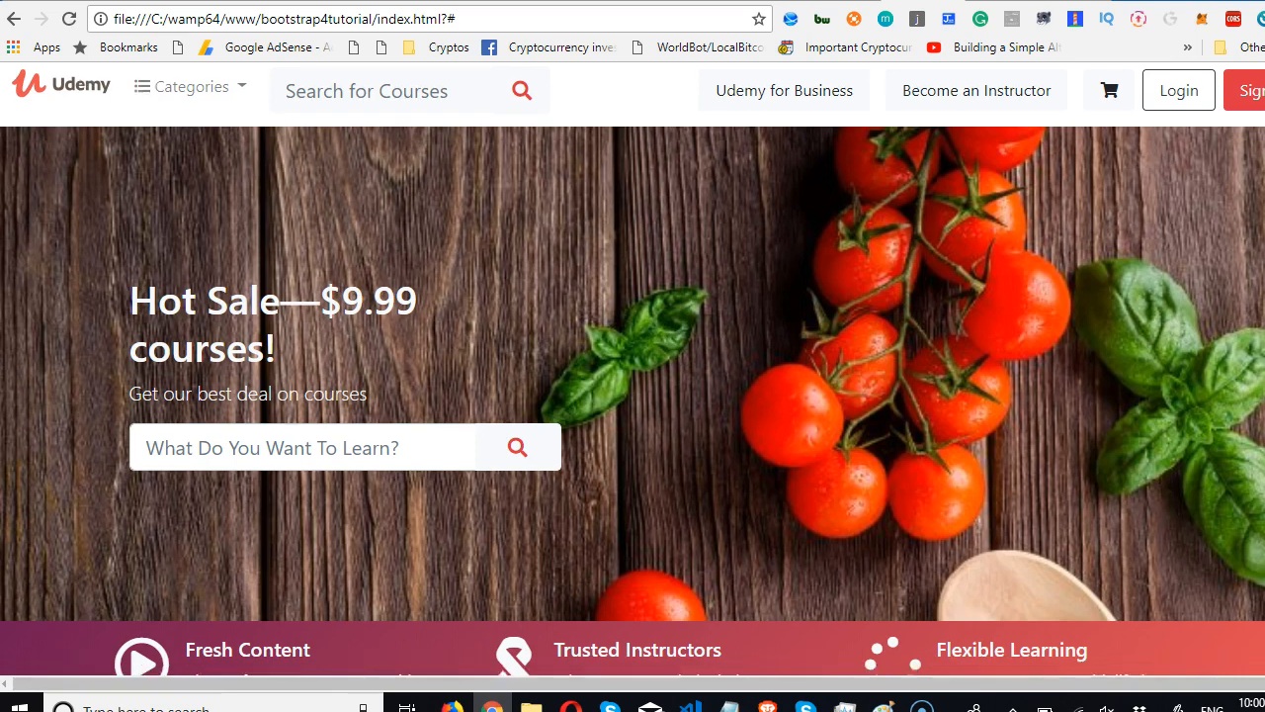
{"action": "scroll", "scroll_direction": "down", "scroll_amount": 3}
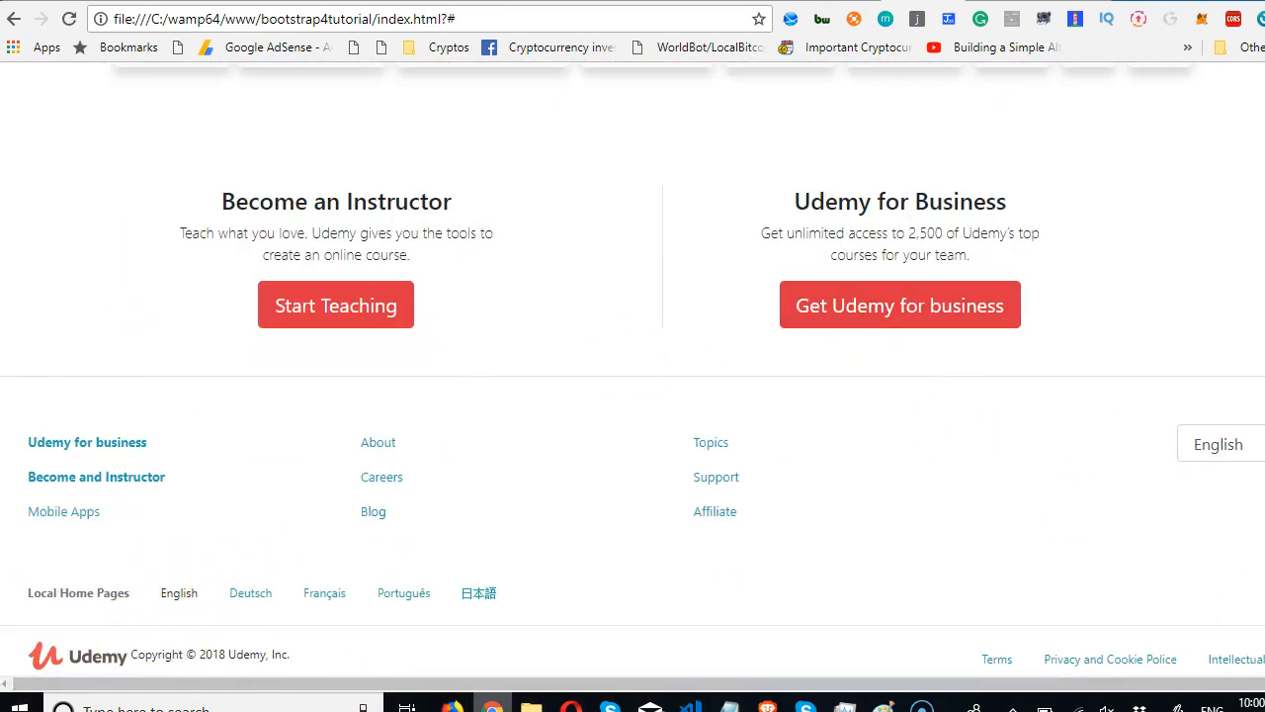
{"action": "mouse_move", "coordinate": [117, 654]}
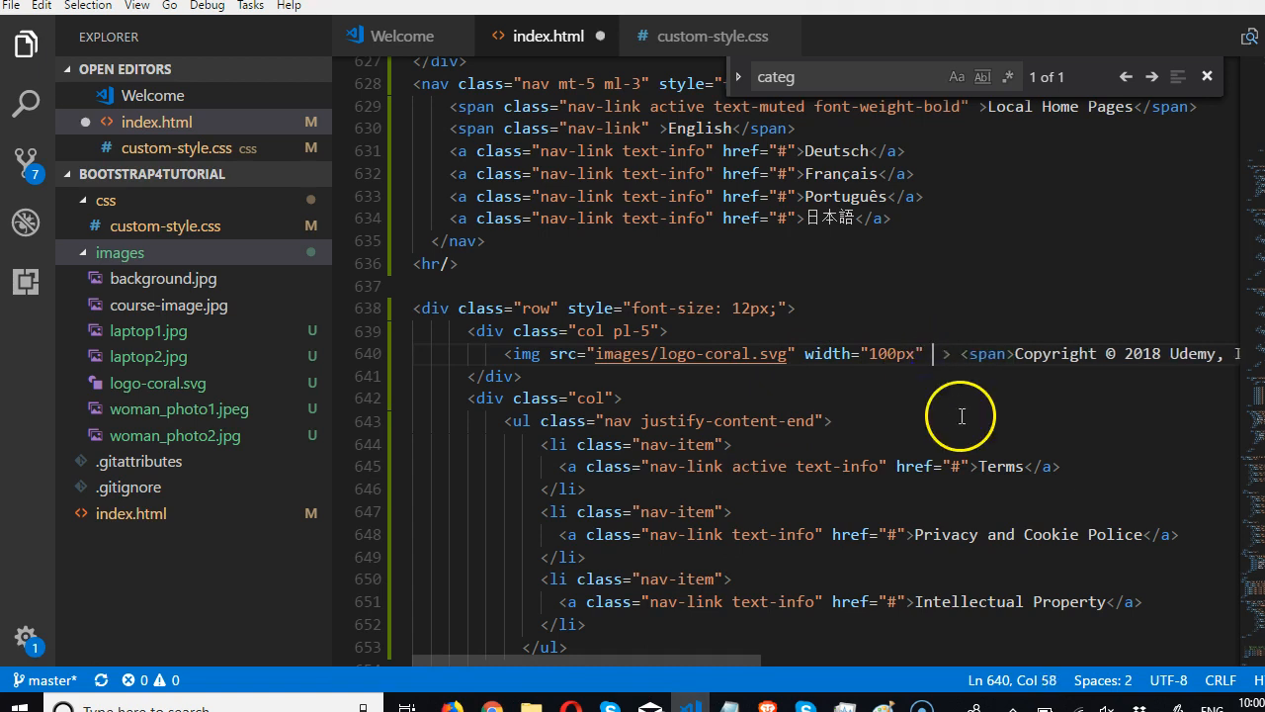
Add class="mr-5" to the footer logo img to space it from the copyright text
{"action": "type", "text": "class"}
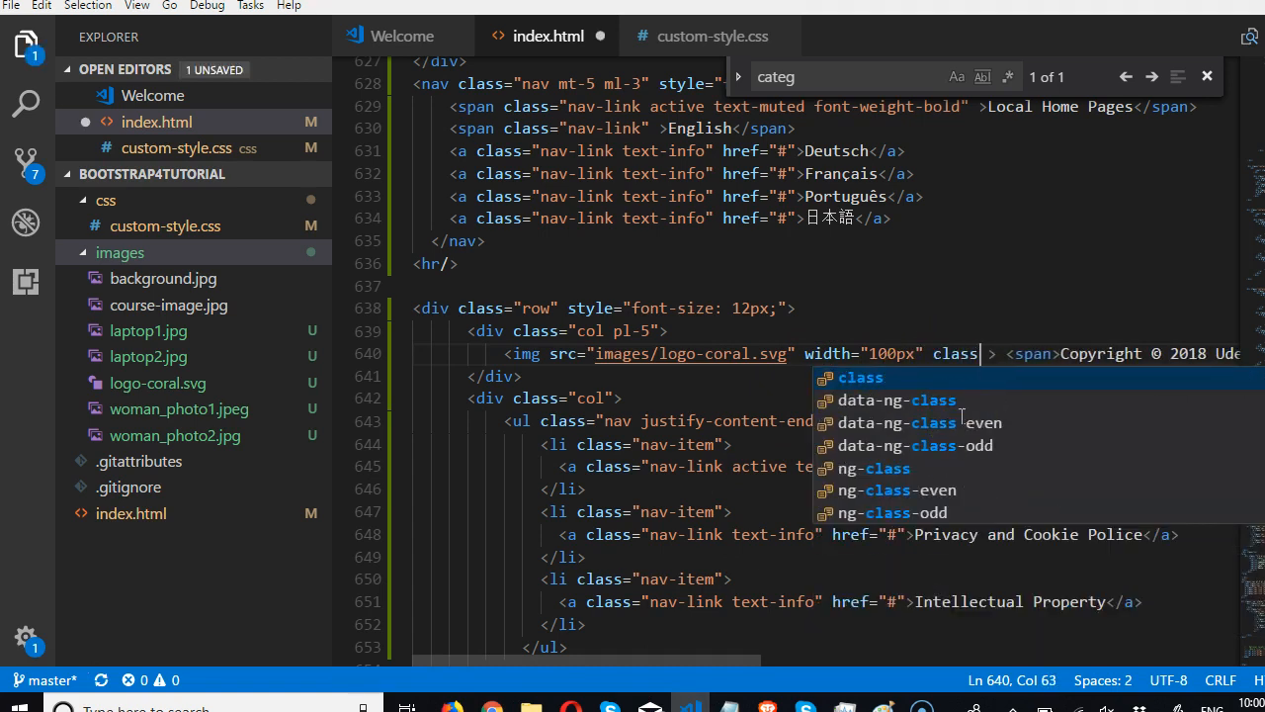
{"action": "type", "text": "m\""}
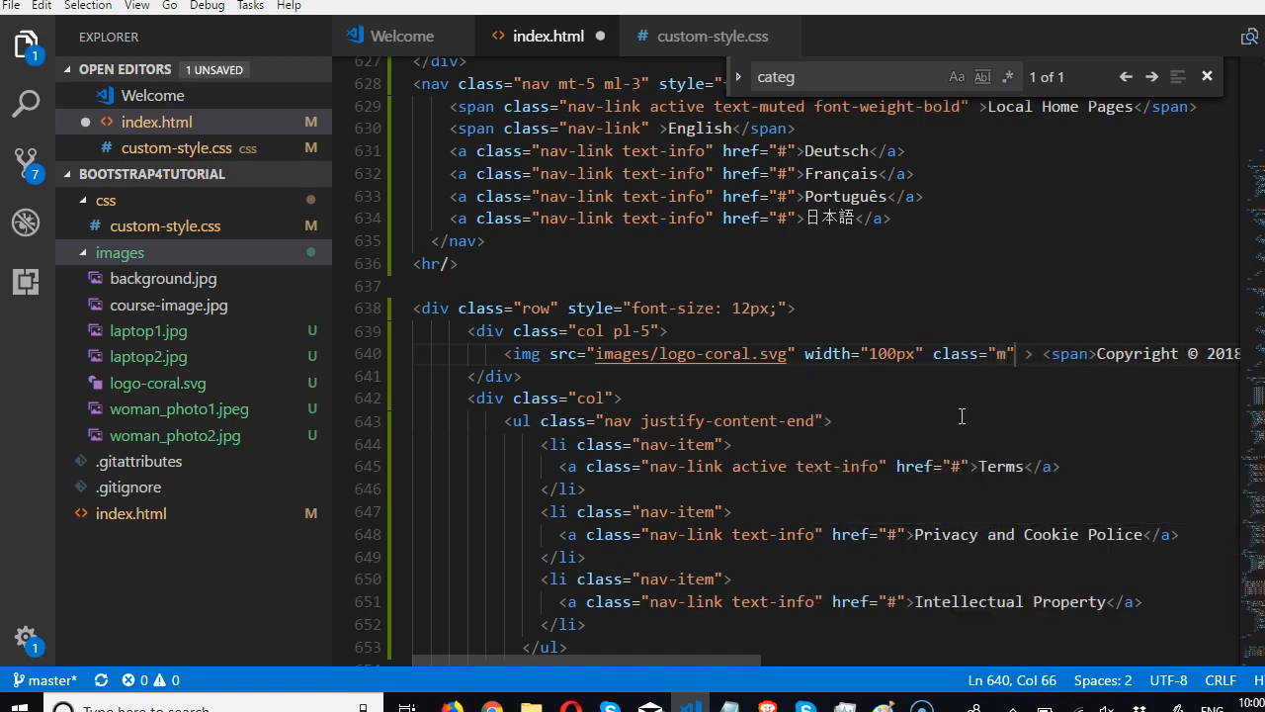
{"action": "type", "text": "r-"}
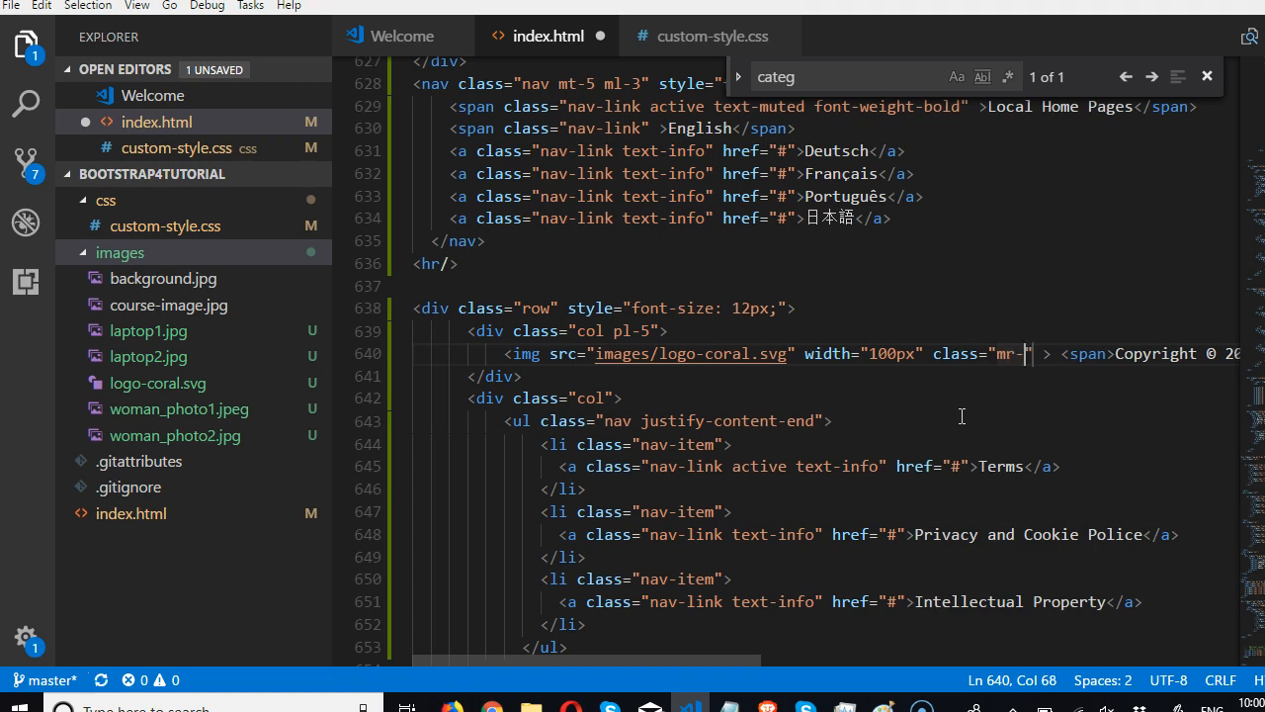
{"action": "type", "text": "5"}
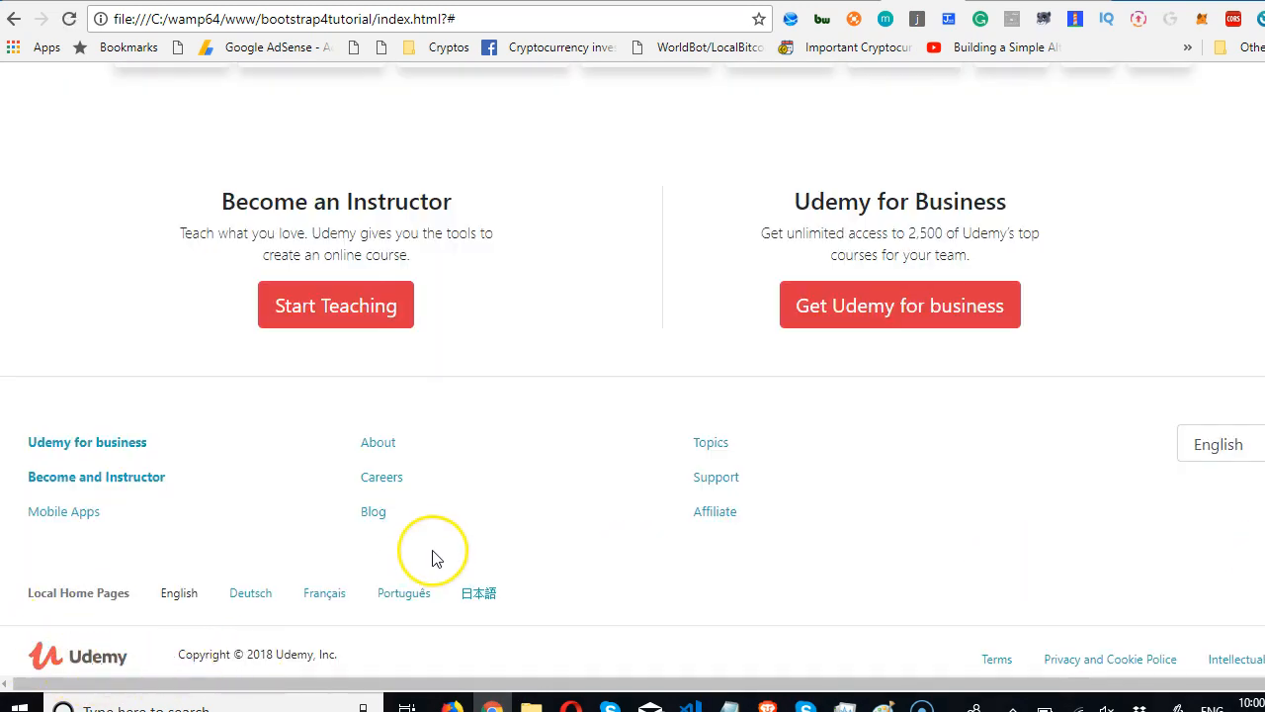
{"action": "mouse_move", "coordinate": [415, 518]}
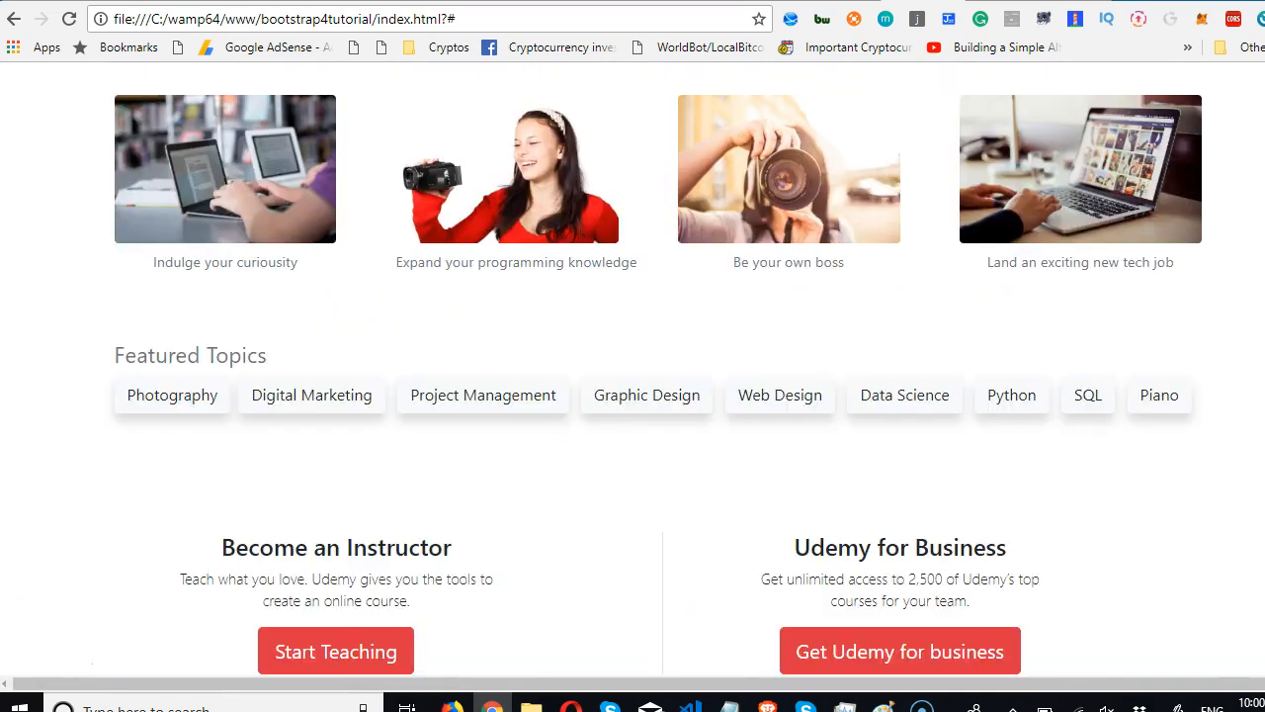
Scroll the reloaded local clone from the footer back up to the navbar
{"action": "scroll", "scroll_direction": "up", "scroll_amount": 3}
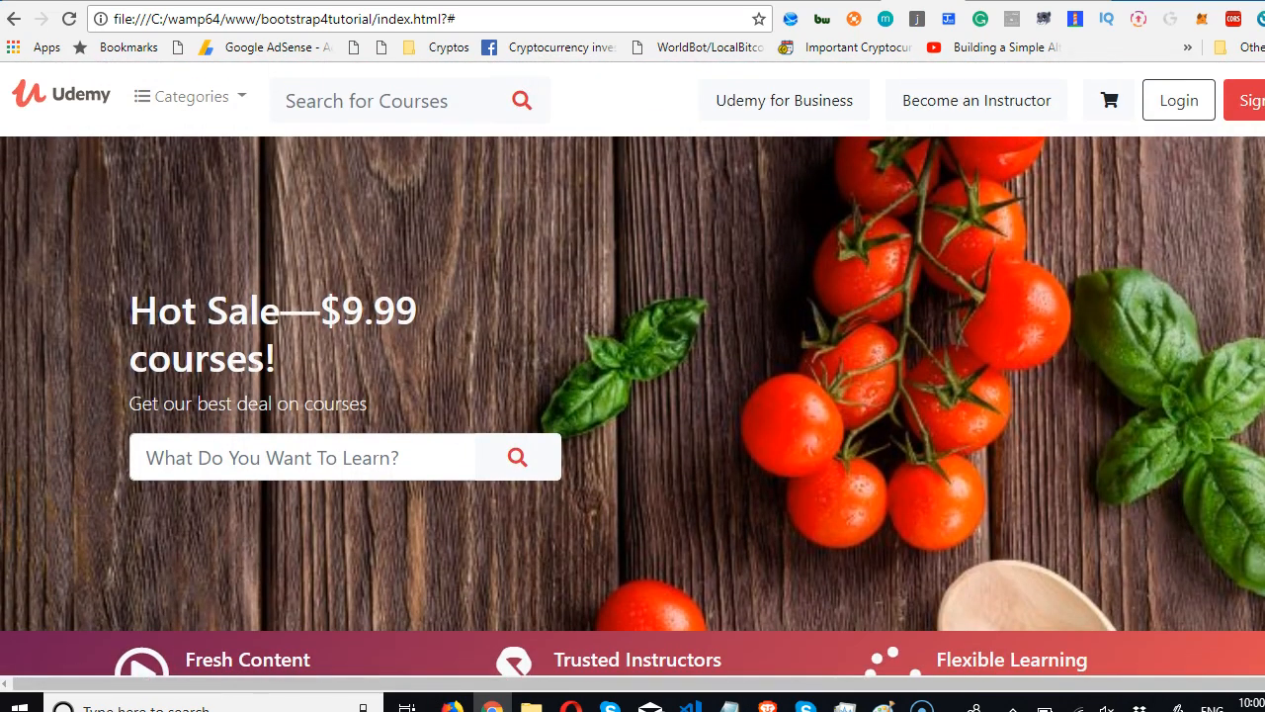
{"action": "mouse_move", "coordinate": [1108, 99]}
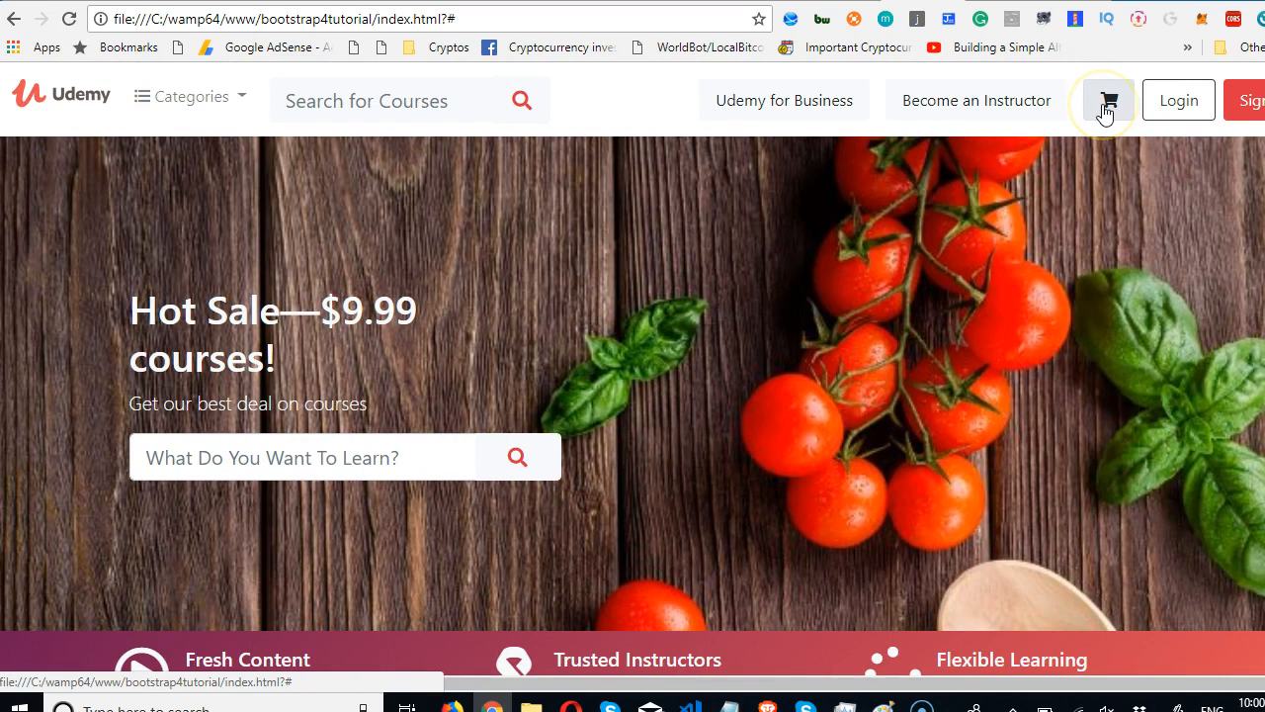
{"action": "mouse_move", "coordinate": [1107, 103]}
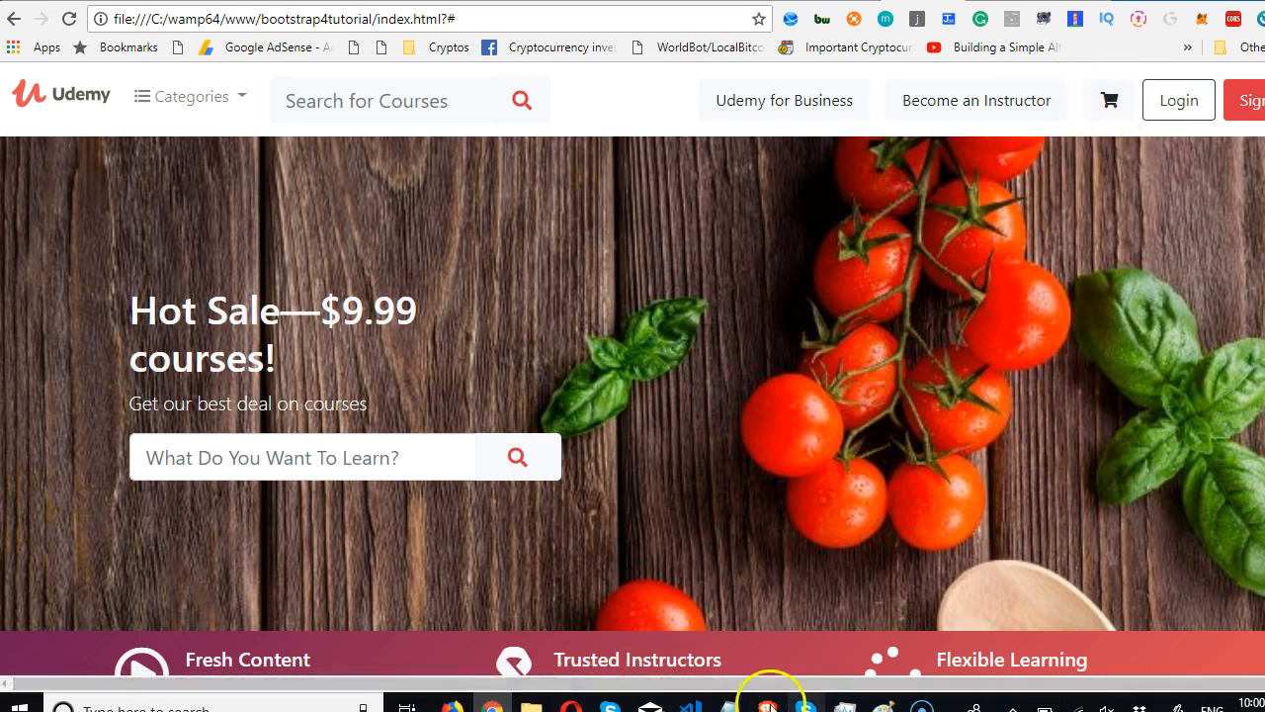
Scroll the live Udemy homepage to inspect its navbar cart icon
{"action": "scroll", "scroll_direction": "down", "scroll_amount": 3}
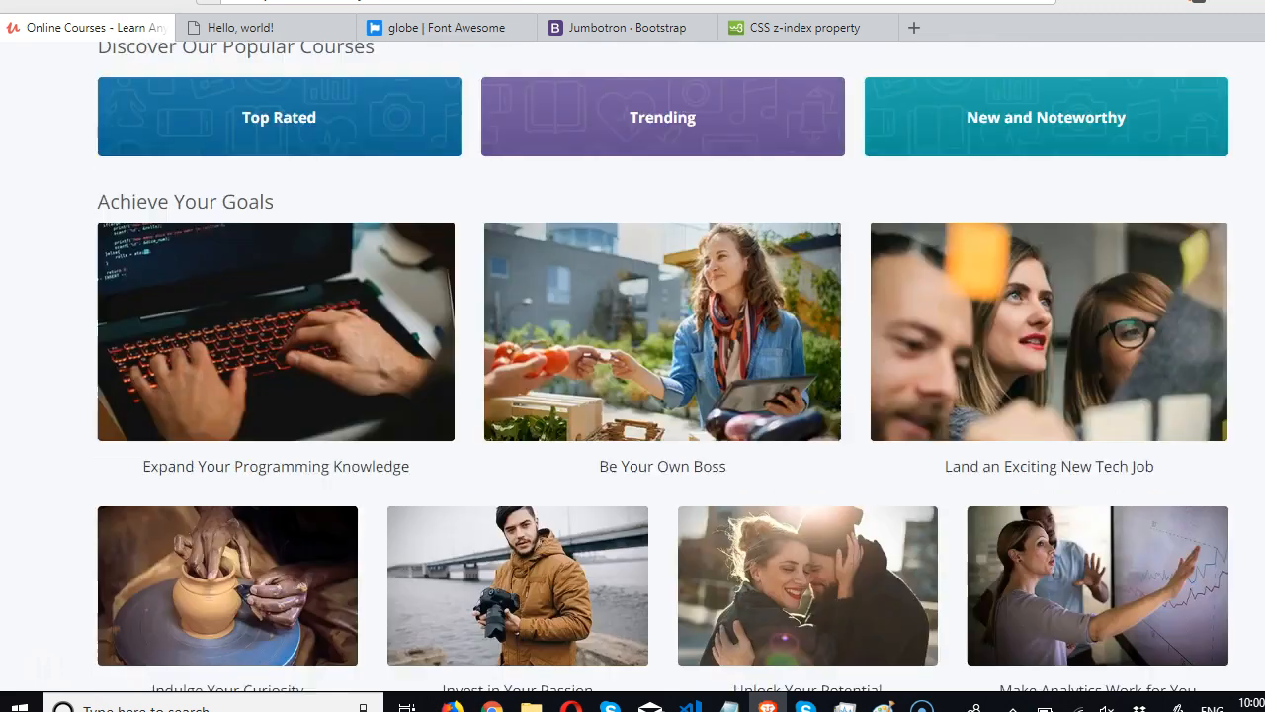
{"action": "scroll", "scroll_direction": "up", "scroll_amount": 3}
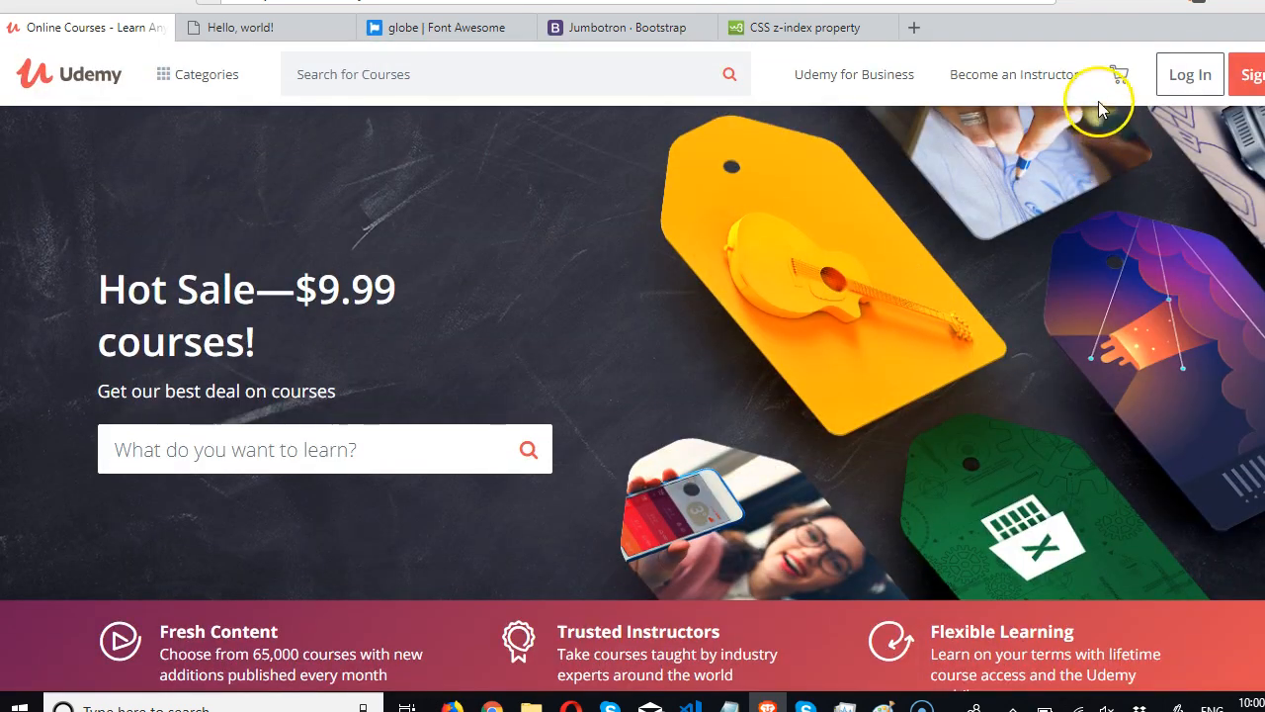
{"action": "mouse_move", "coordinate": [985, 690]}
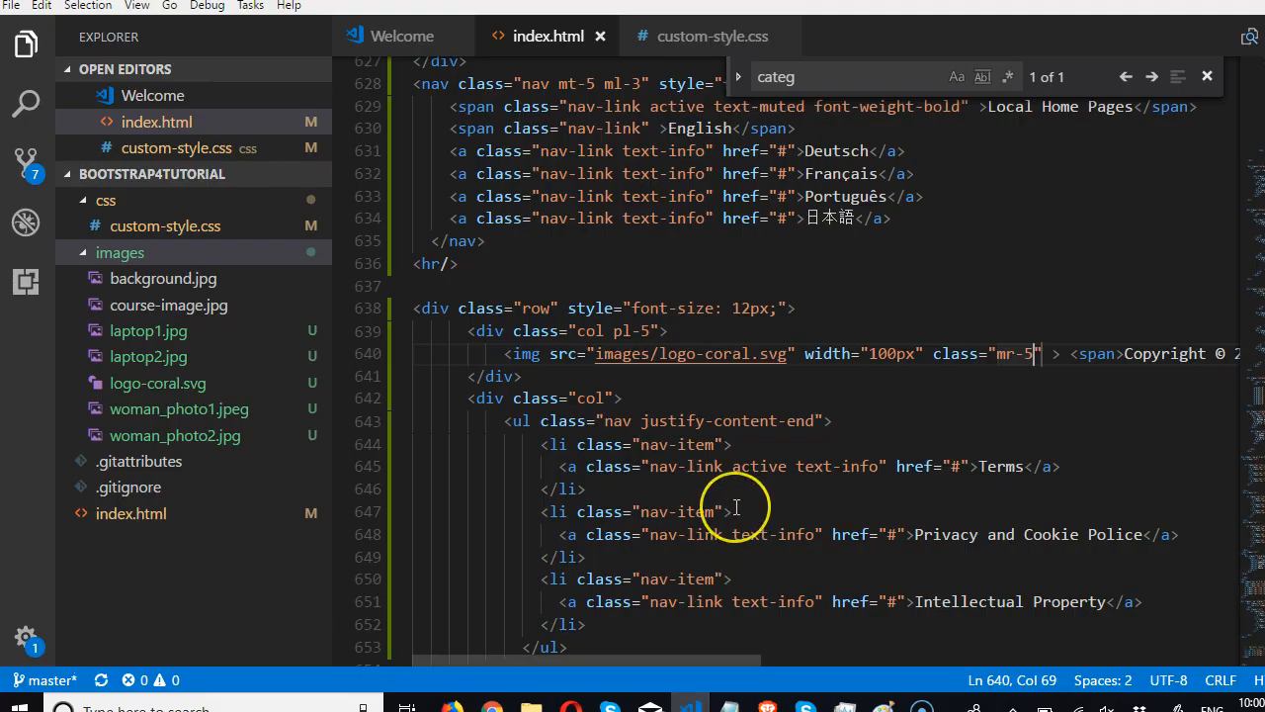
Add a rounded class to the navbar shopping-cart link in index.html
{"action": "scroll", "scroll_direction": "down", "scroll_amount": 3}
{"action": "type", "text": "sho"}
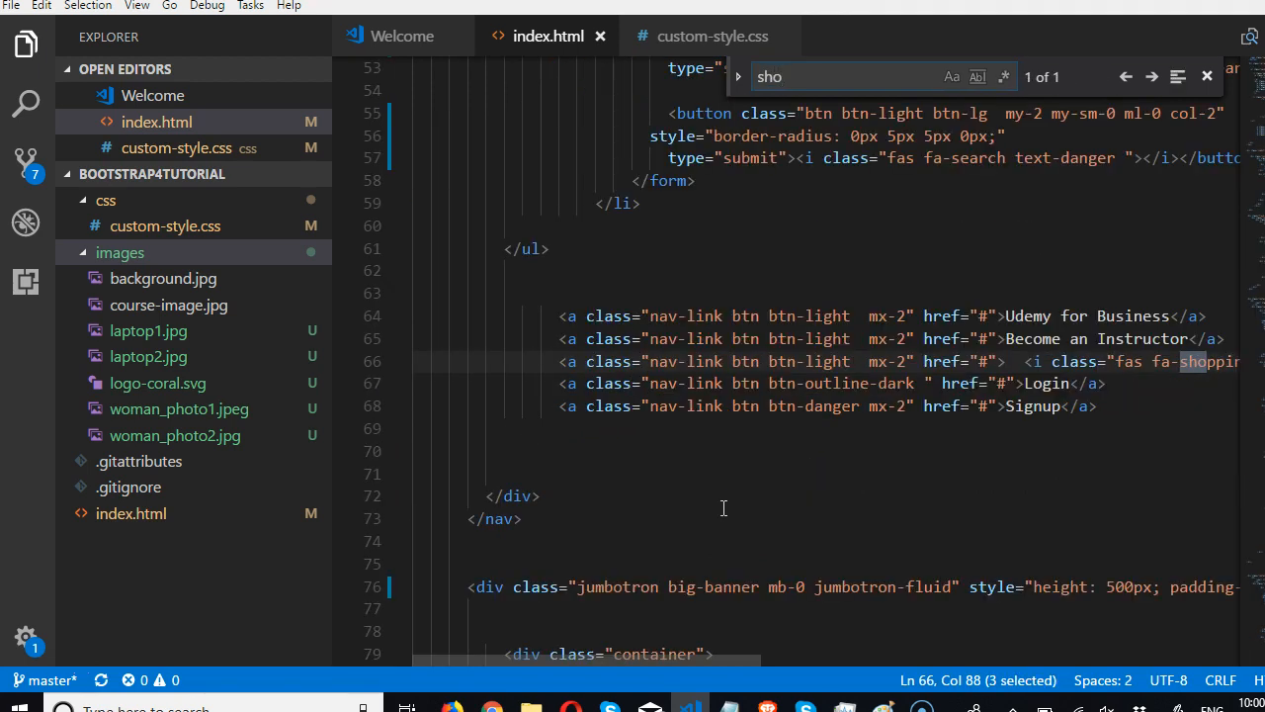
{"action": "type", "text": "p"}
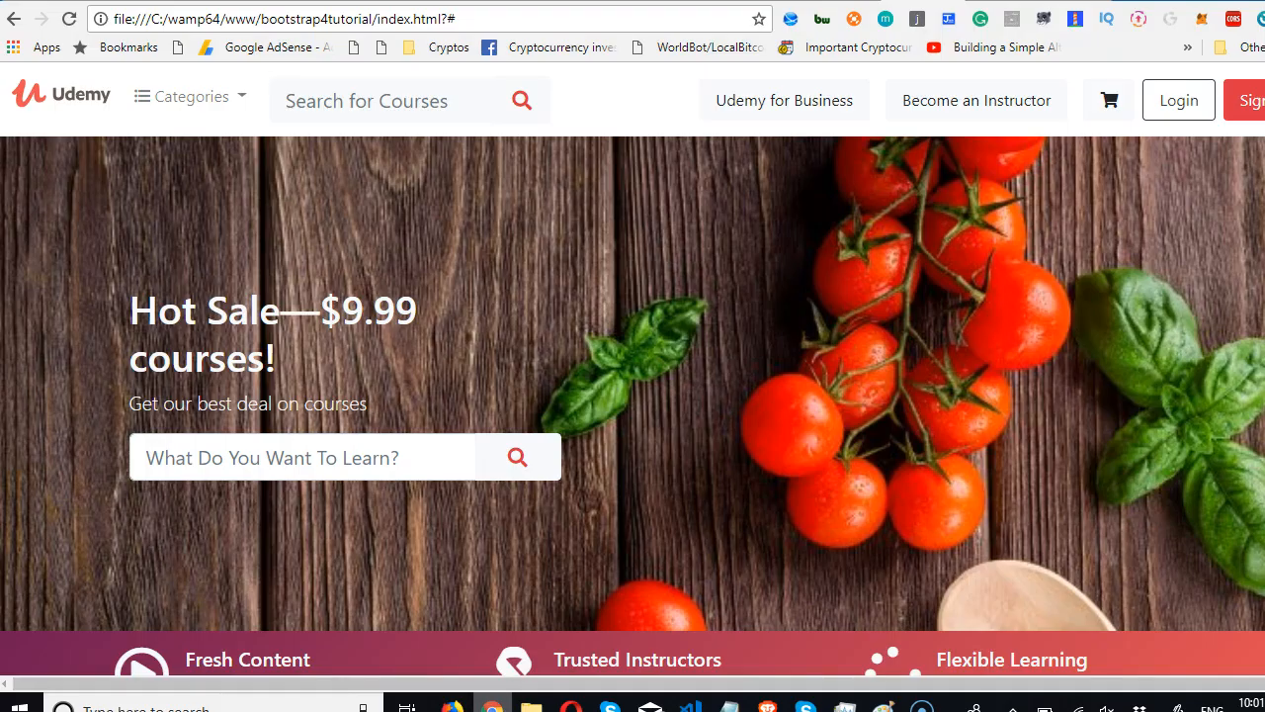
{"action": "mouse_move", "coordinate": [1111, 99]}
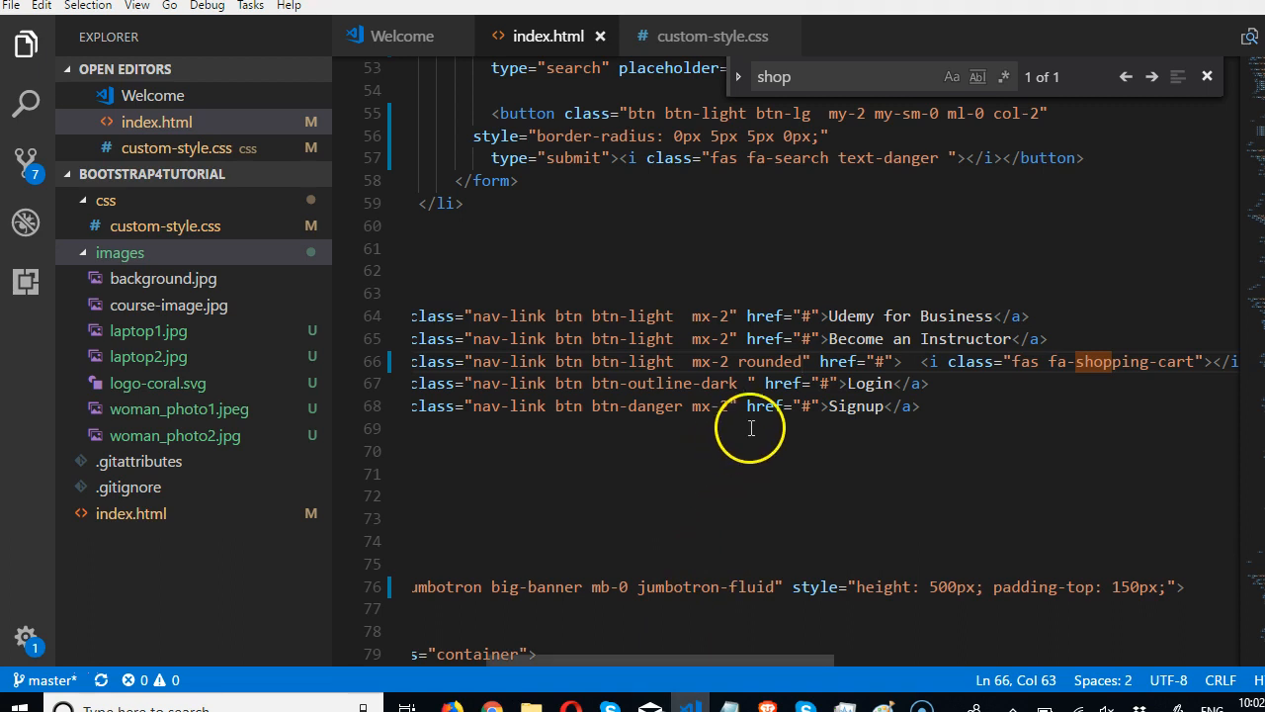
{"action": "type", "text": "-ci"}
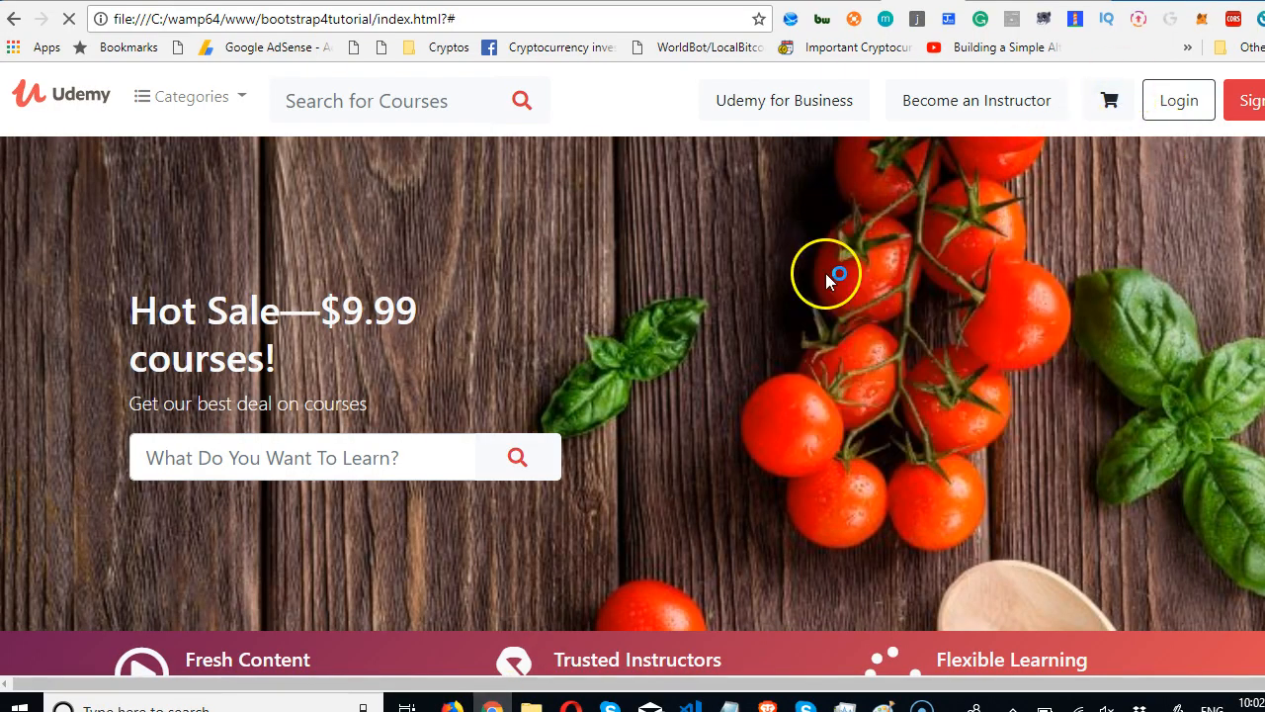
{"action": "mouse_move", "coordinate": [1083, 182]}
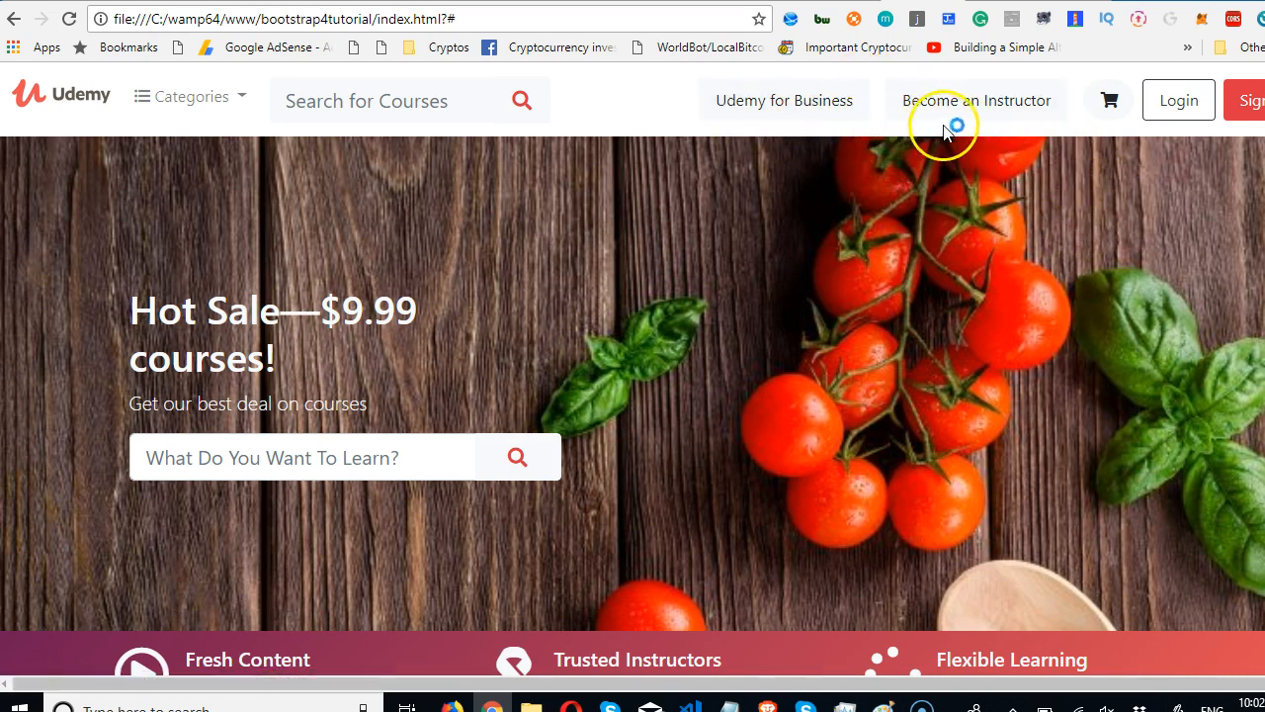
{"action": "mouse_move", "coordinate": [716, 524]}
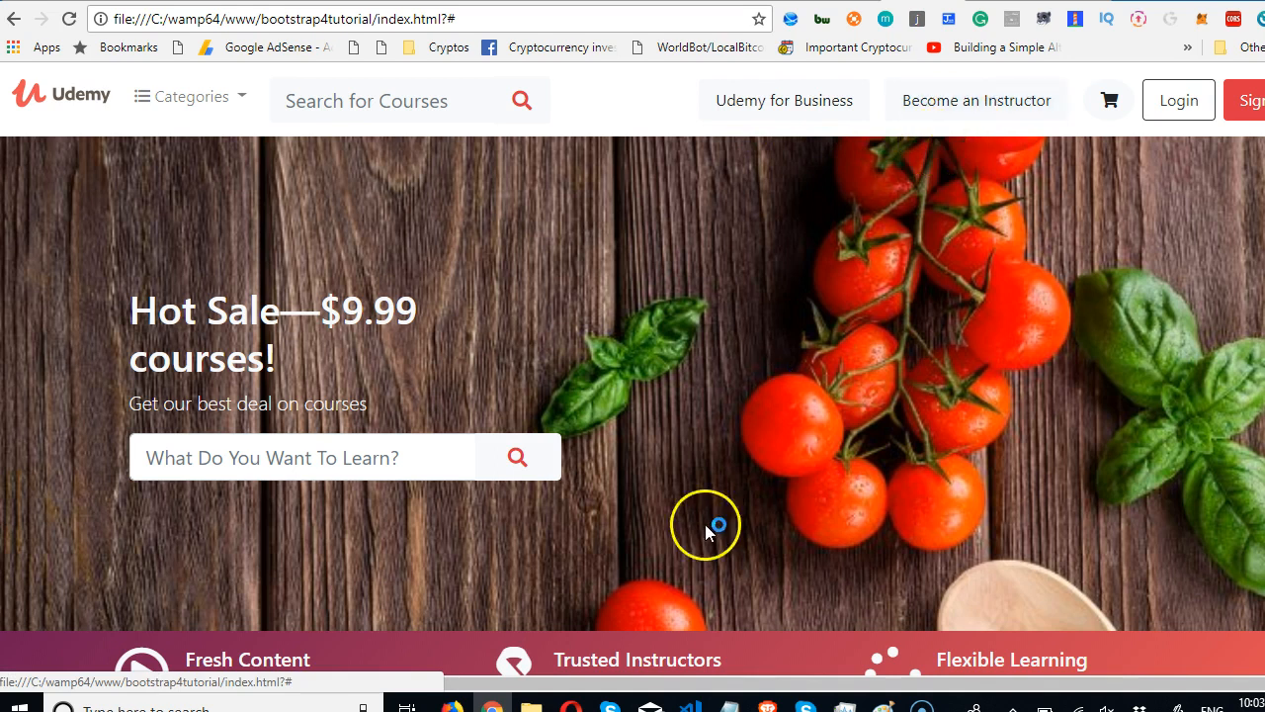
{"action": "mouse_move", "coordinate": [941, 139]}
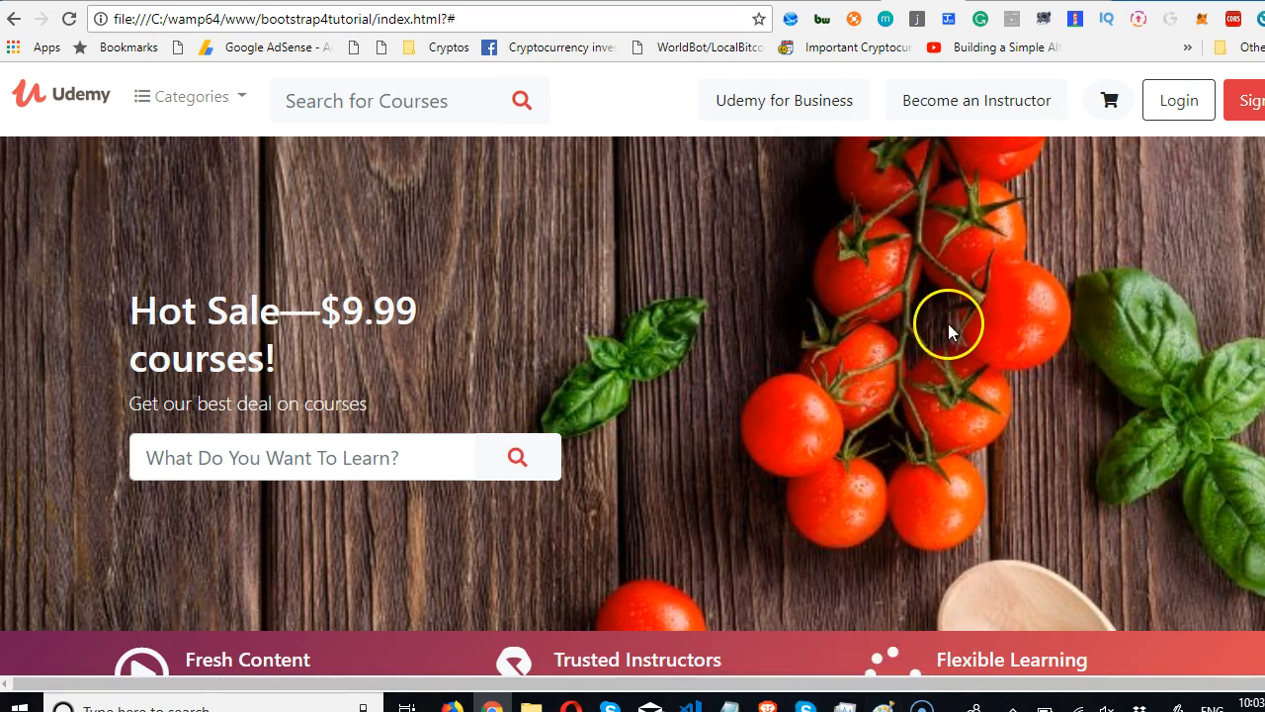
{"action": "mouse_move", "coordinate": [965, 324]}
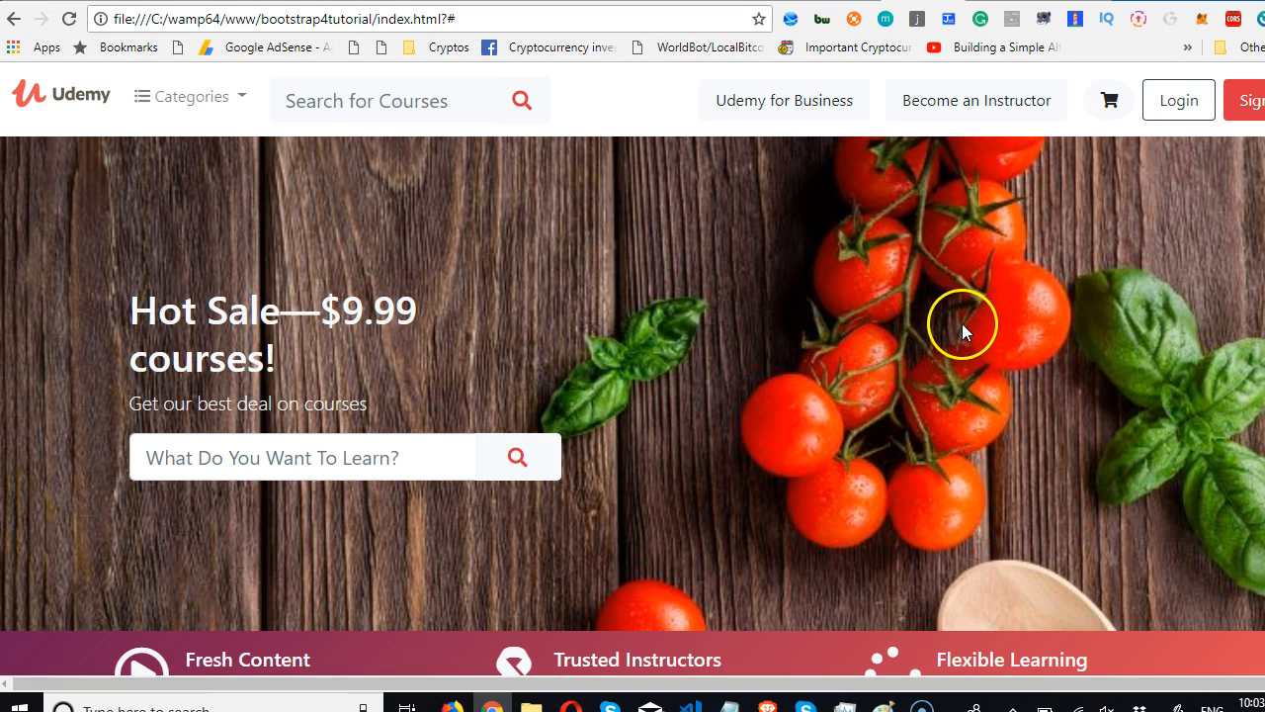
{"action": "mouse_move", "coordinate": [747, 176]}
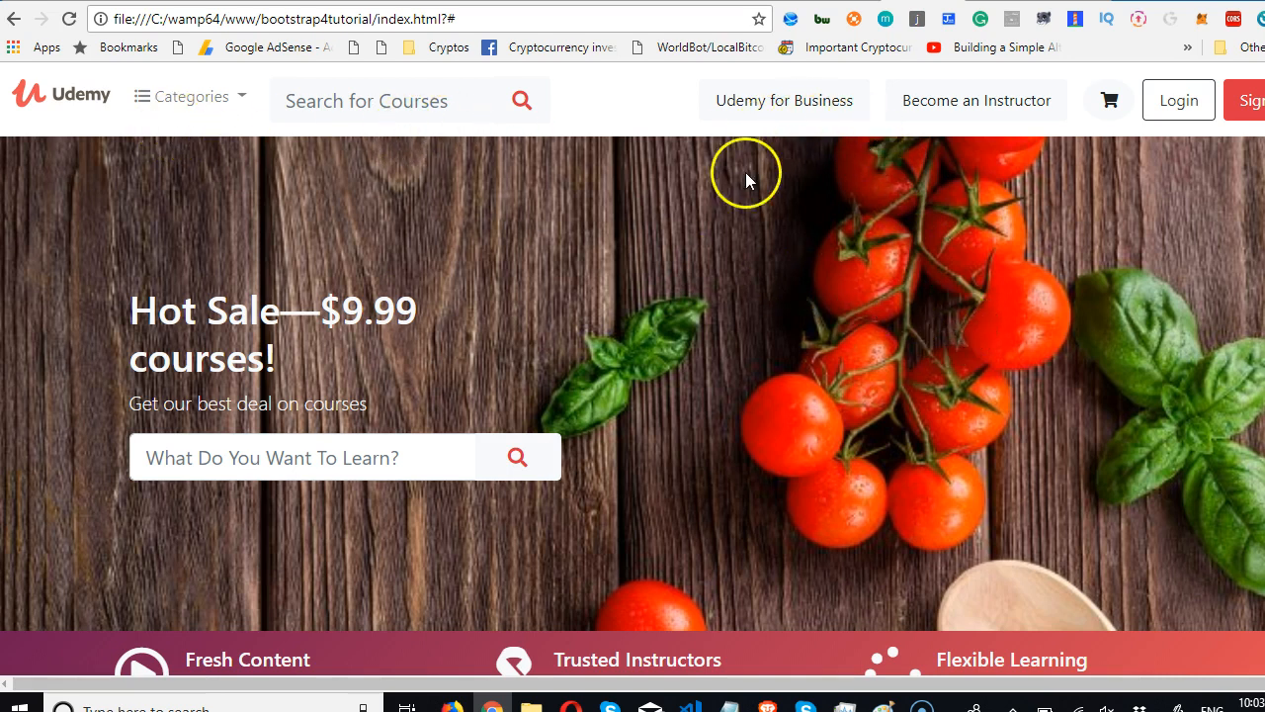
{"action": "mouse_move", "coordinate": [79, 632]}
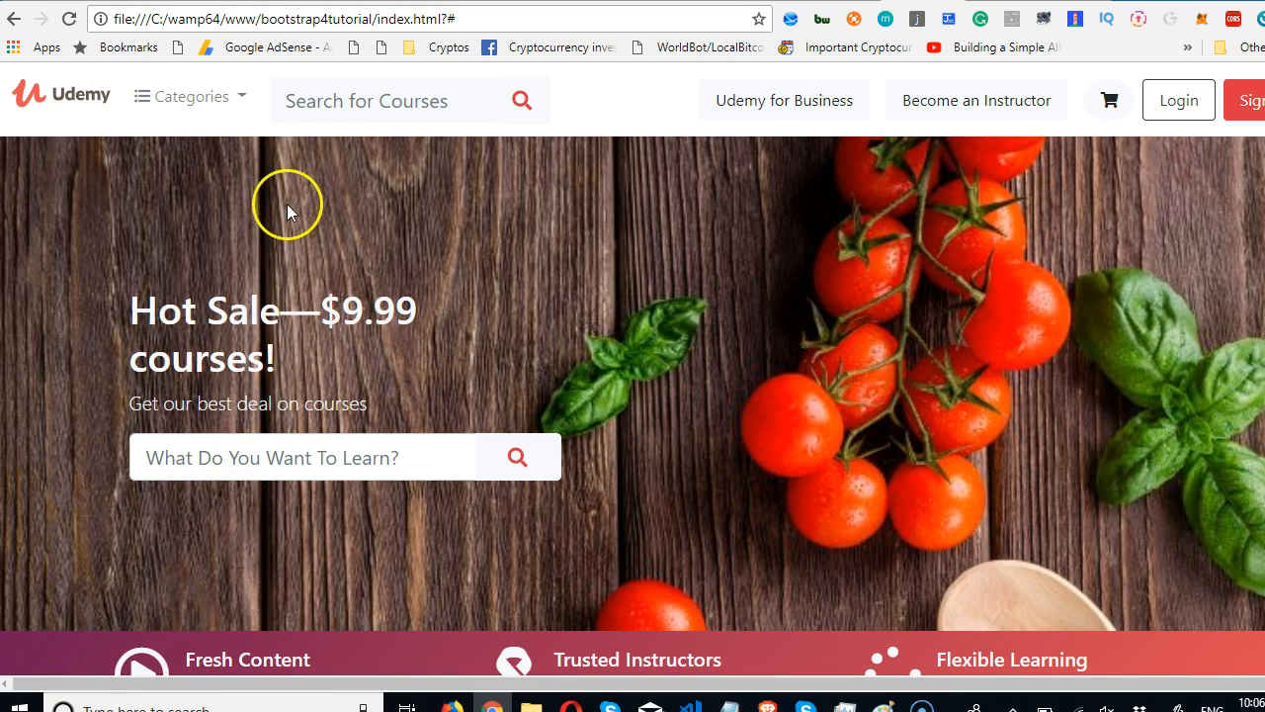
{"action": "right_click", "coordinate": [289, 208]}
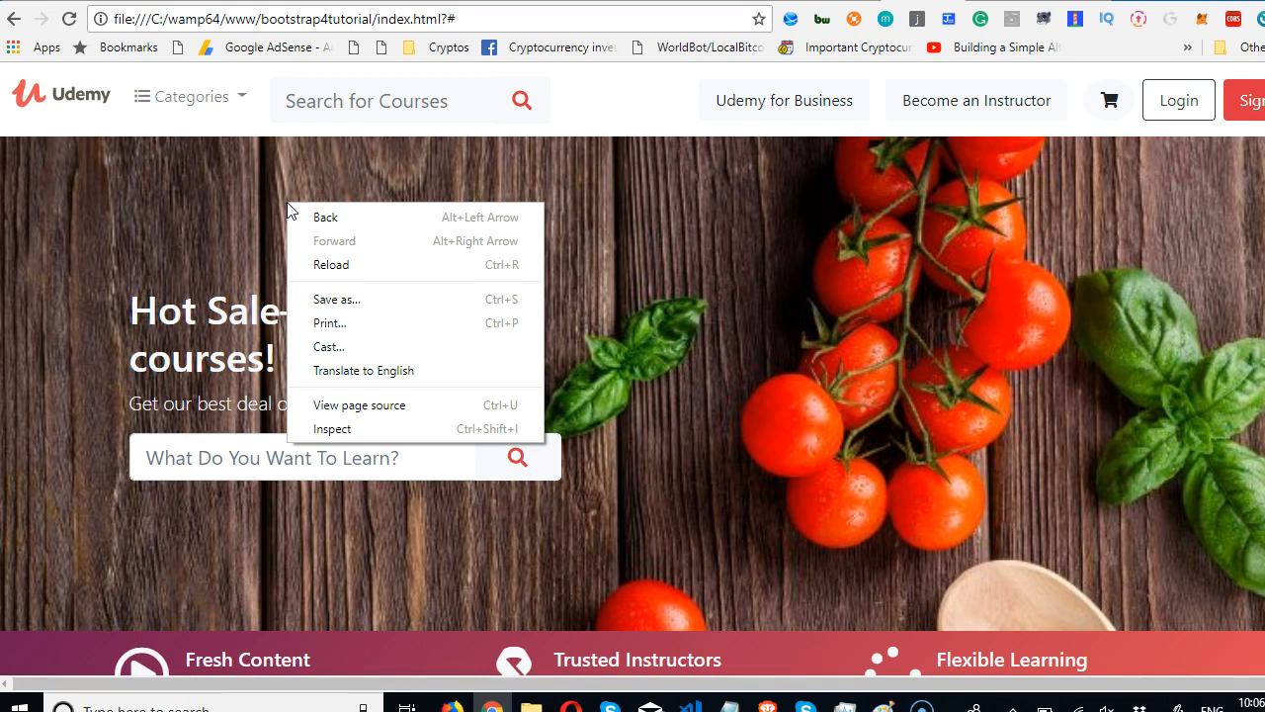
{"action": "mouse_move", "coordinate": [332, 427]}
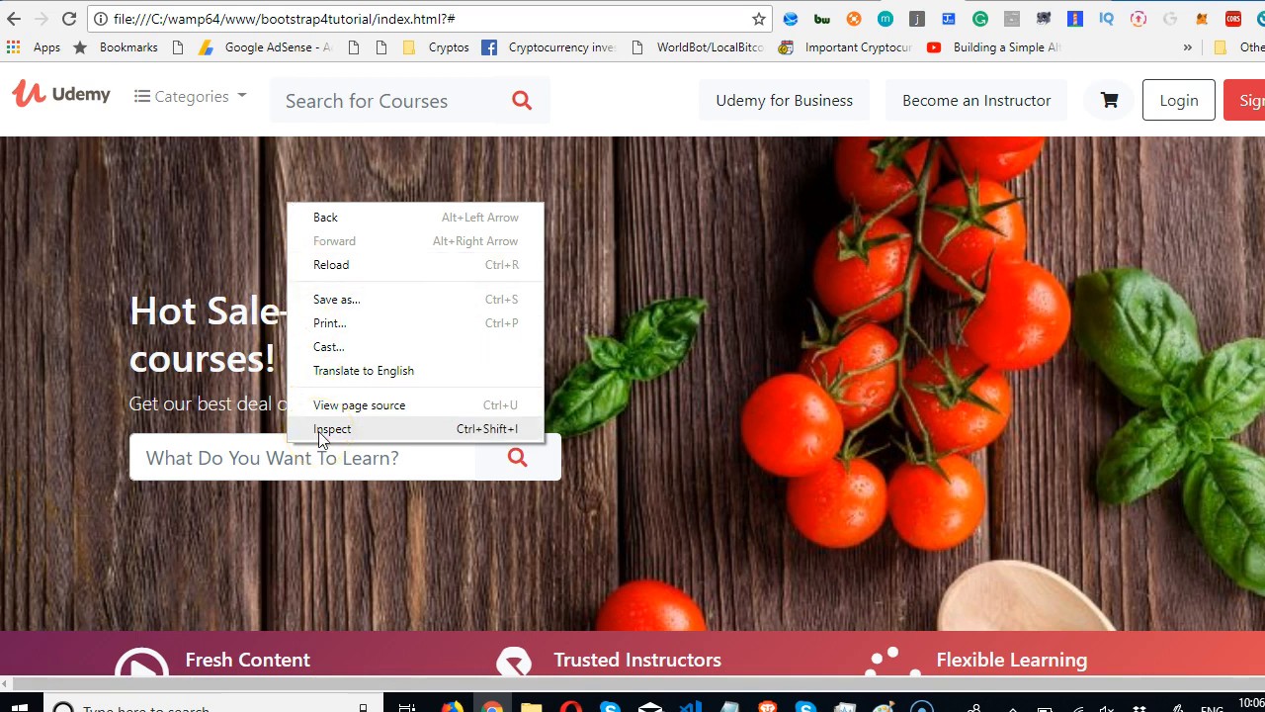
{"action": "left_click", "coordinate": [415, 415]}
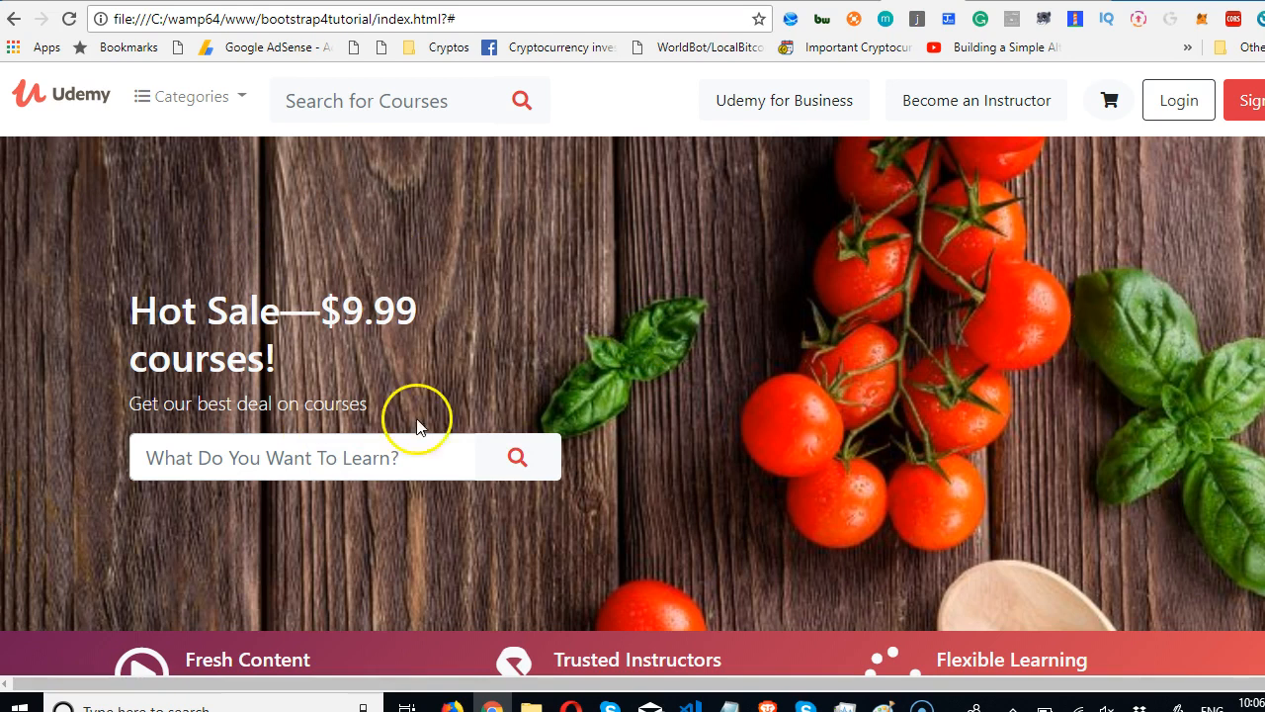
{"action": "mouse_move", "coordinate": [747, 510]}
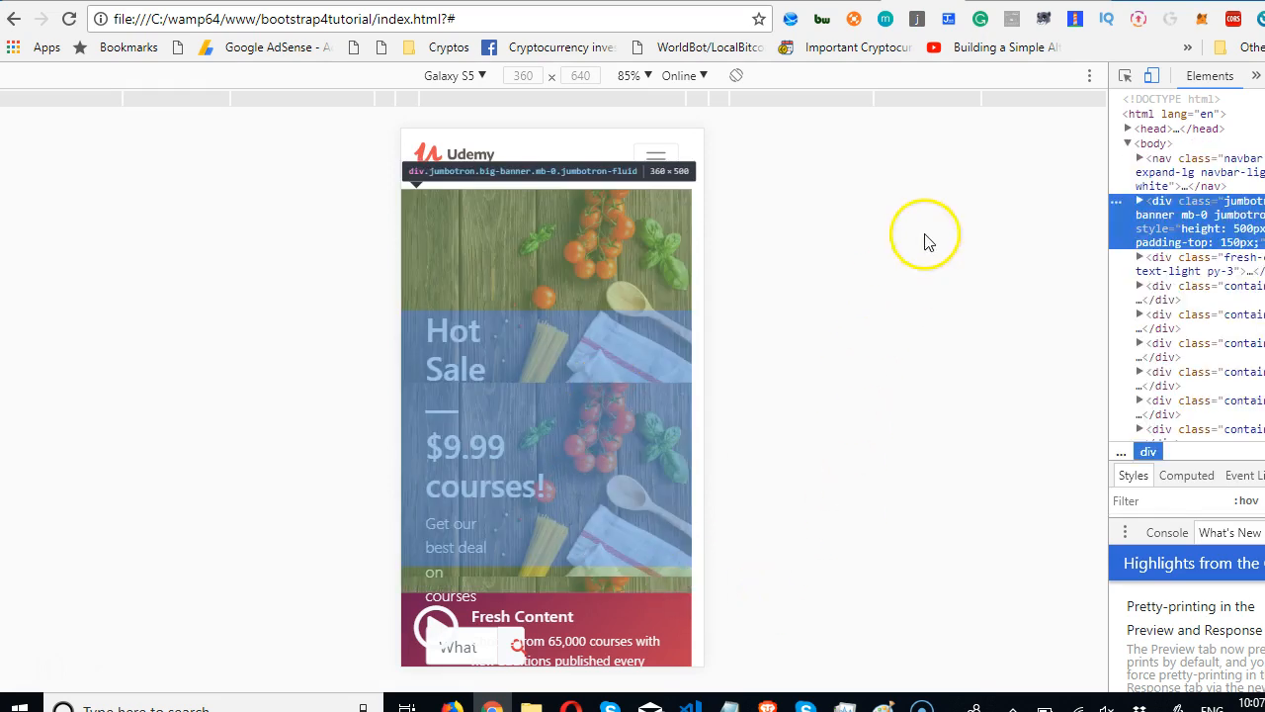
Emulate the clone on iPad at 768×1024, scroll it, then reopen the device list
{"action": "left_click", "coordinate": [452, 75]}
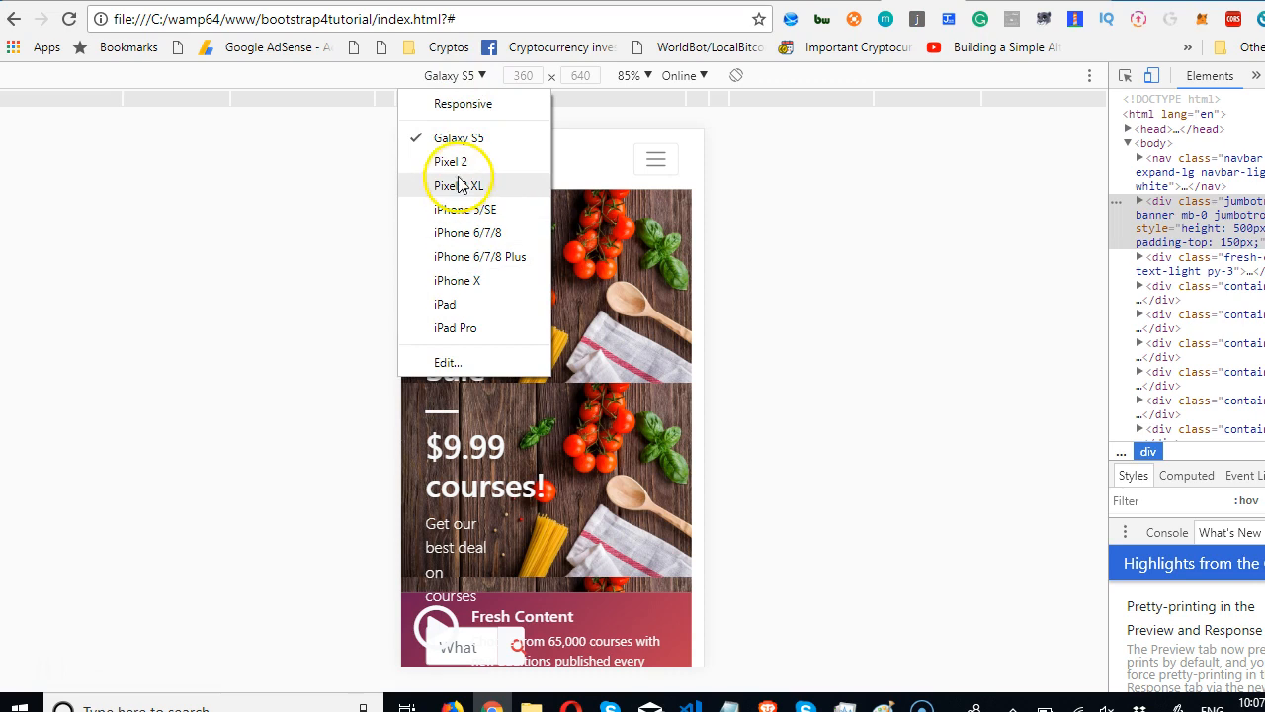
{"action": "mouse_move", "coordinate": [484, 316]}
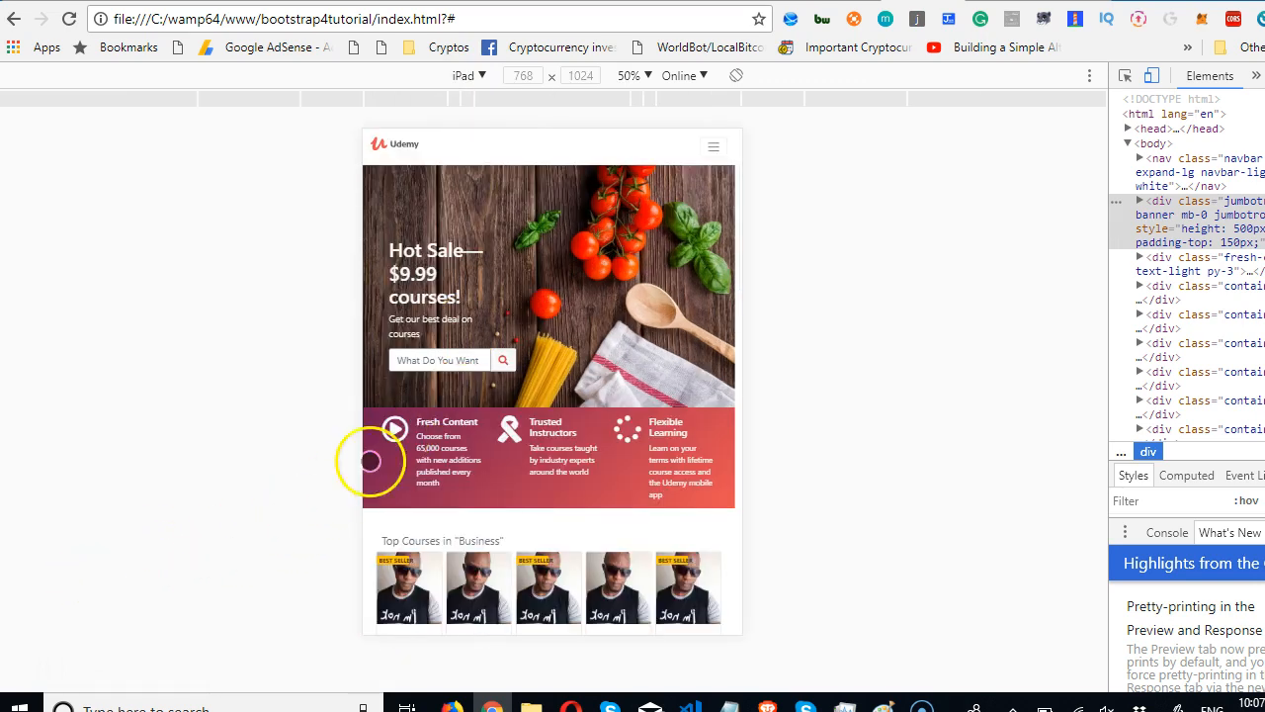
{"action": "scroll", "scroll_direction": "down", "scroll_amount": 3}
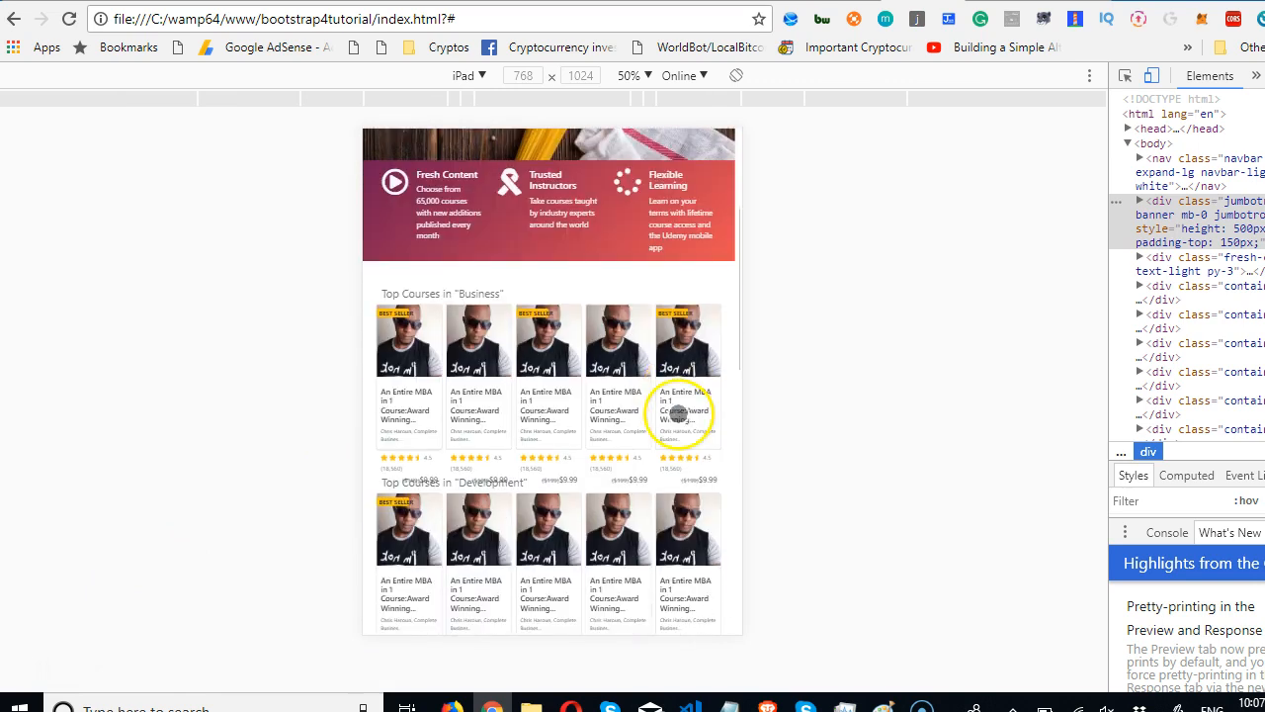
{"action": "scroll", "scroll_direction": "down", "scroll_amount": 3}
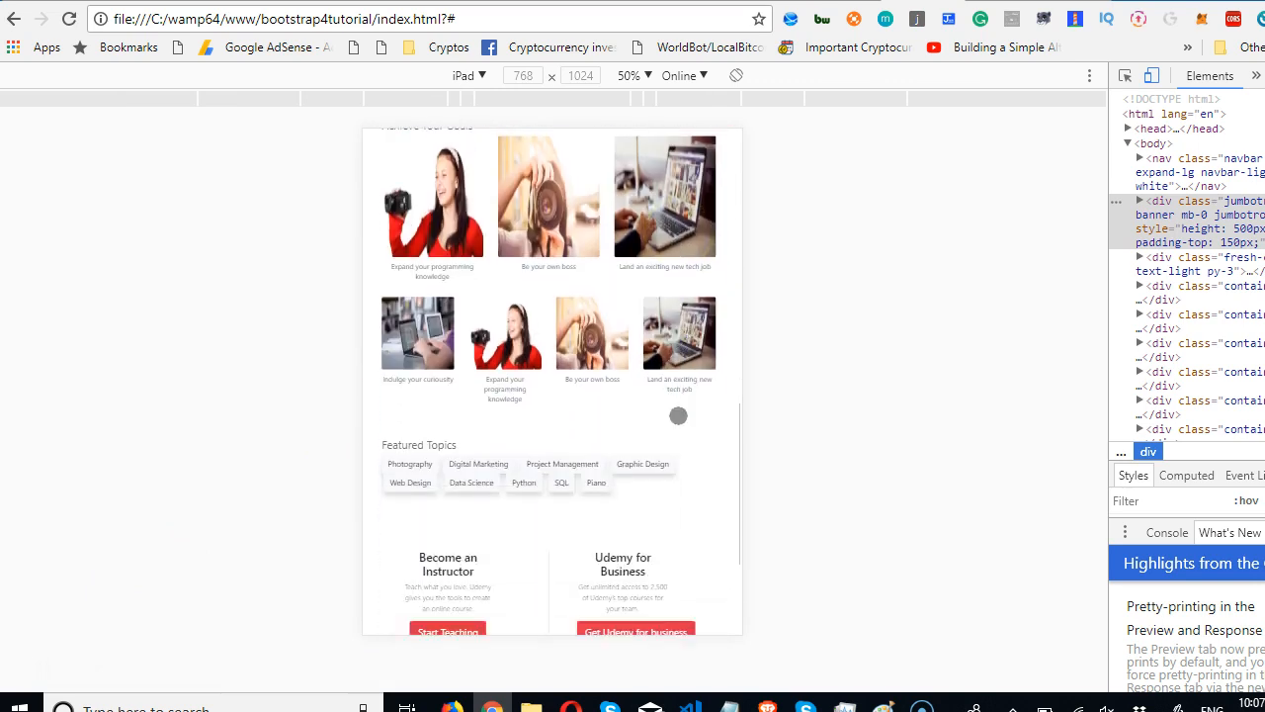
{"action": "scroll", "scroll_direction": "down", "scroll_amount": 3}
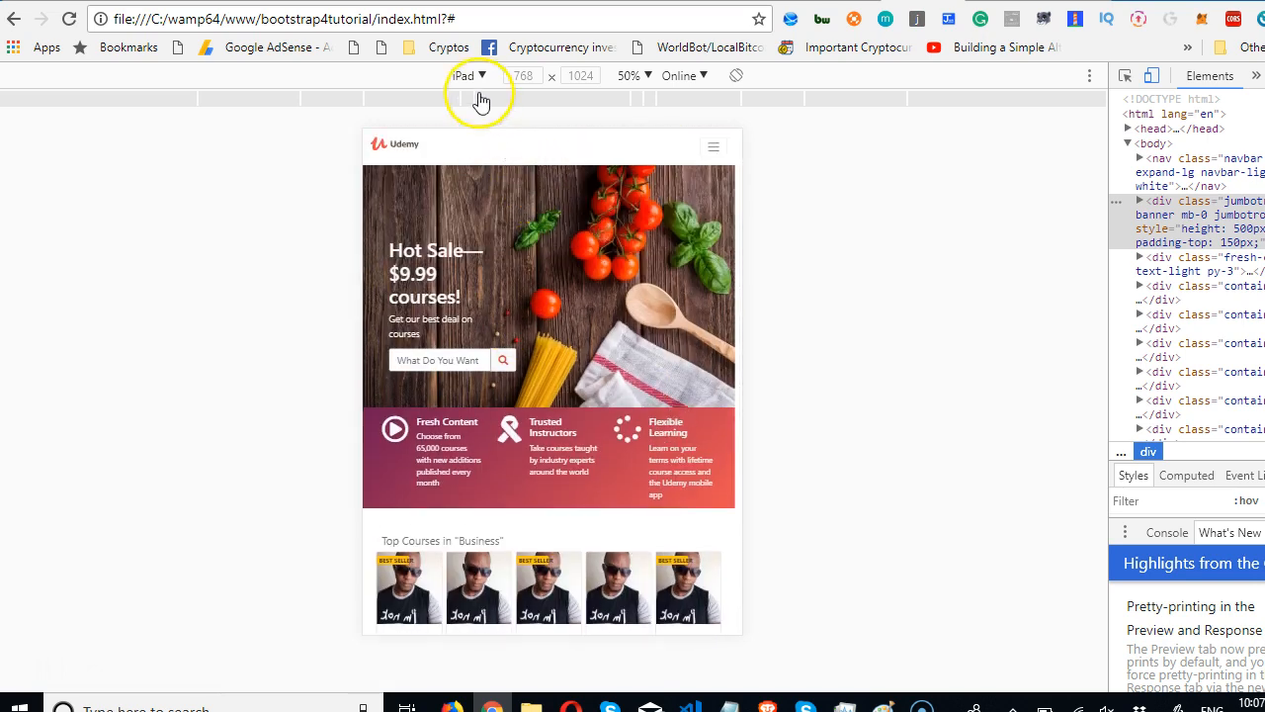
{"action": "left_click", "coordinate": [470, 75]}
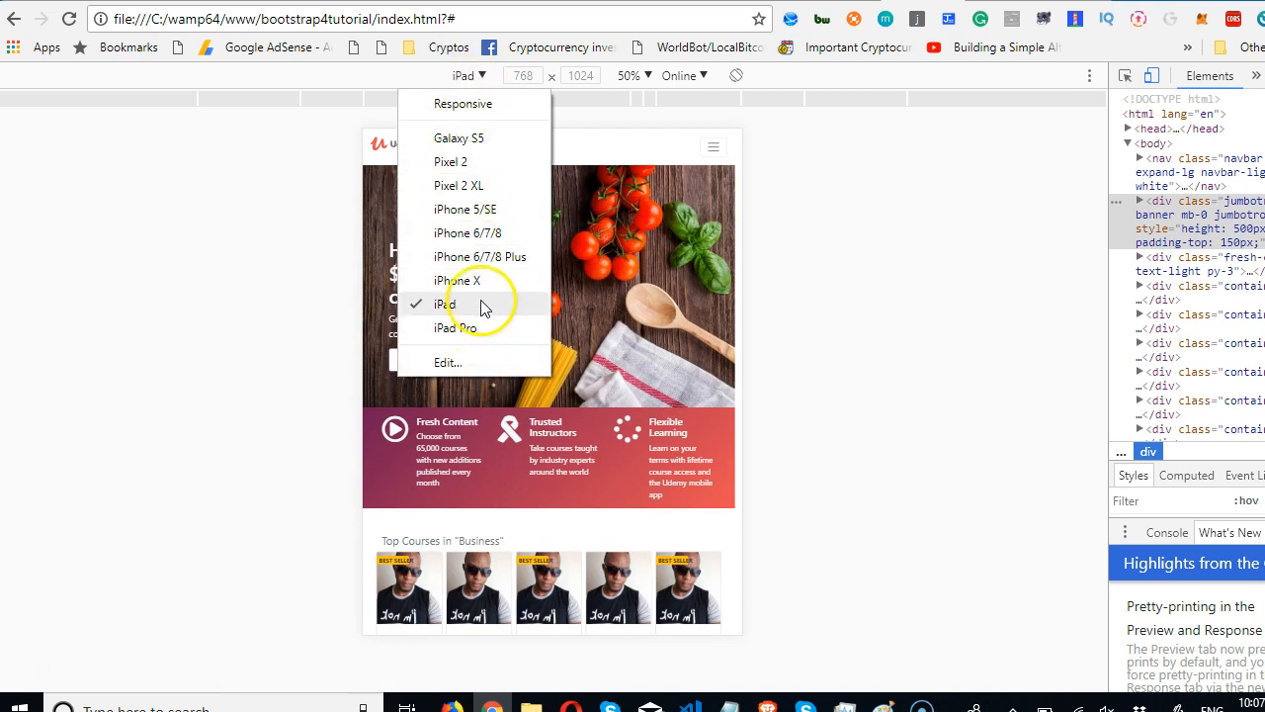
{"action": "mouse_move", "coordinate": [506, 261]}
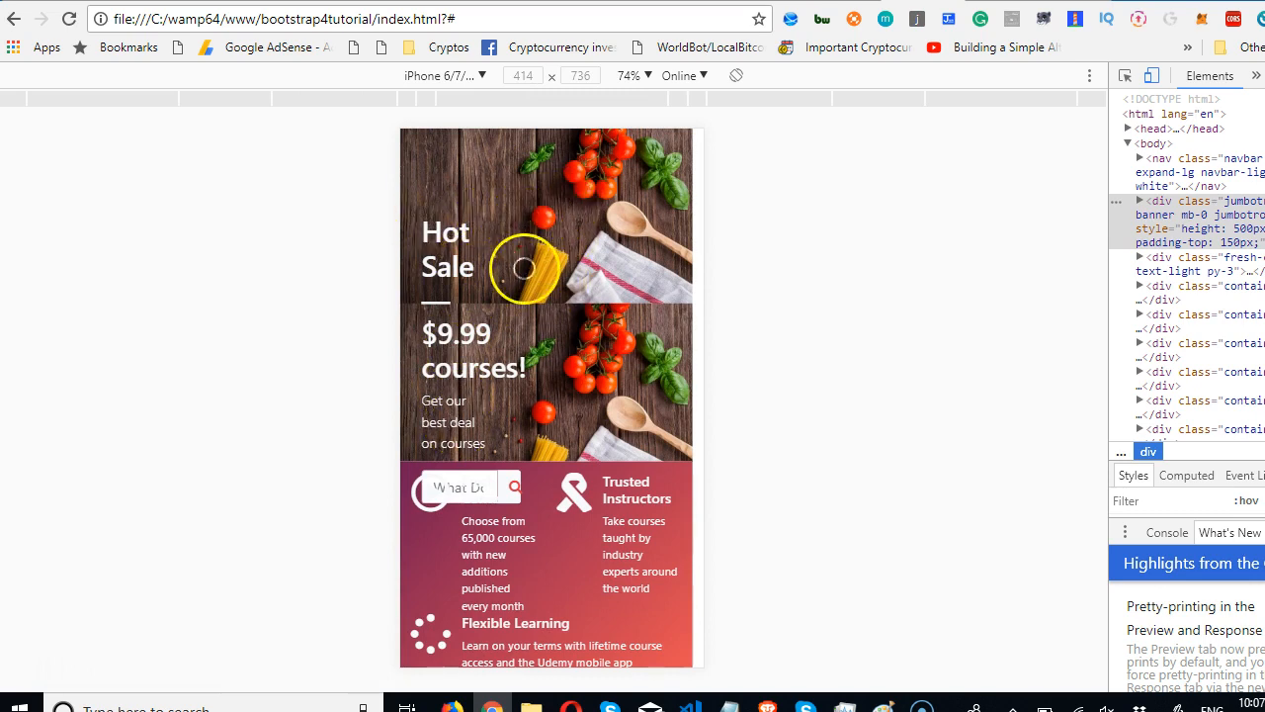
Scroll the emulated iPhone 6/7/8 Plus page down through the single-column layout to the footer
{"action": "scroll", "scroll_direction": "down", "scroll_amount": 3}
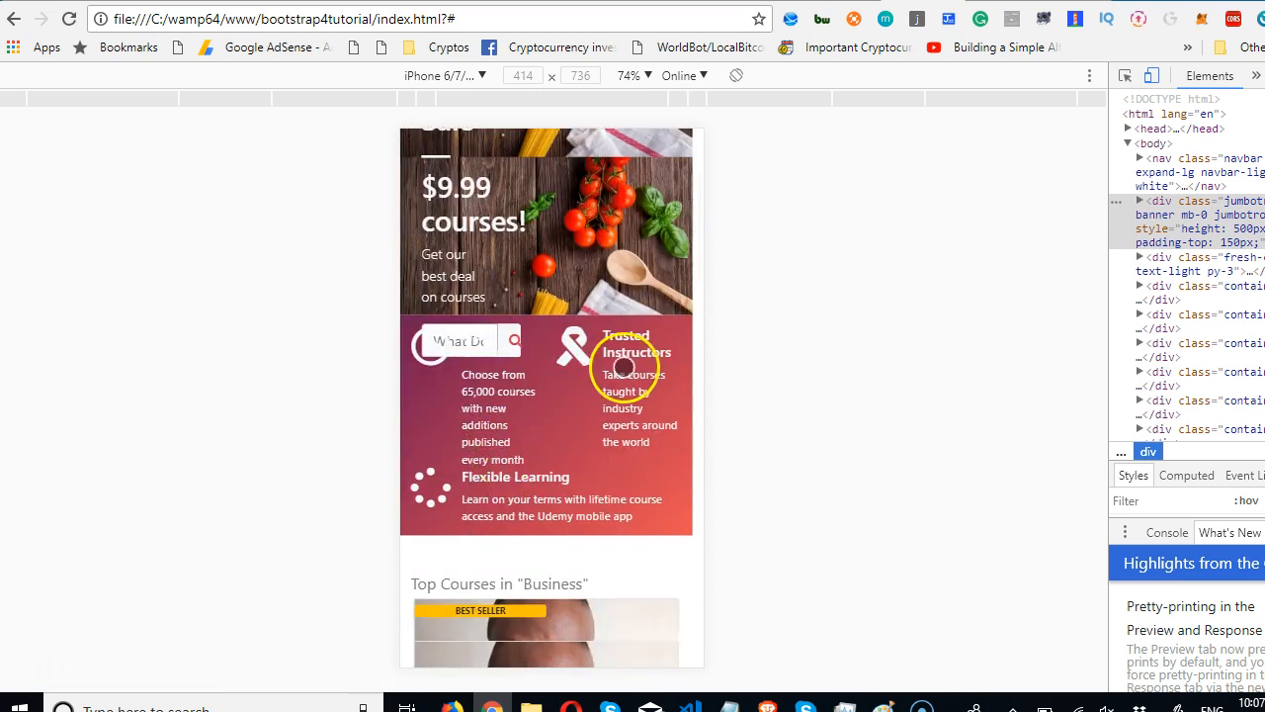
{"action": "scroll", "scroll_direction": "down", "scroll_amount": 3}
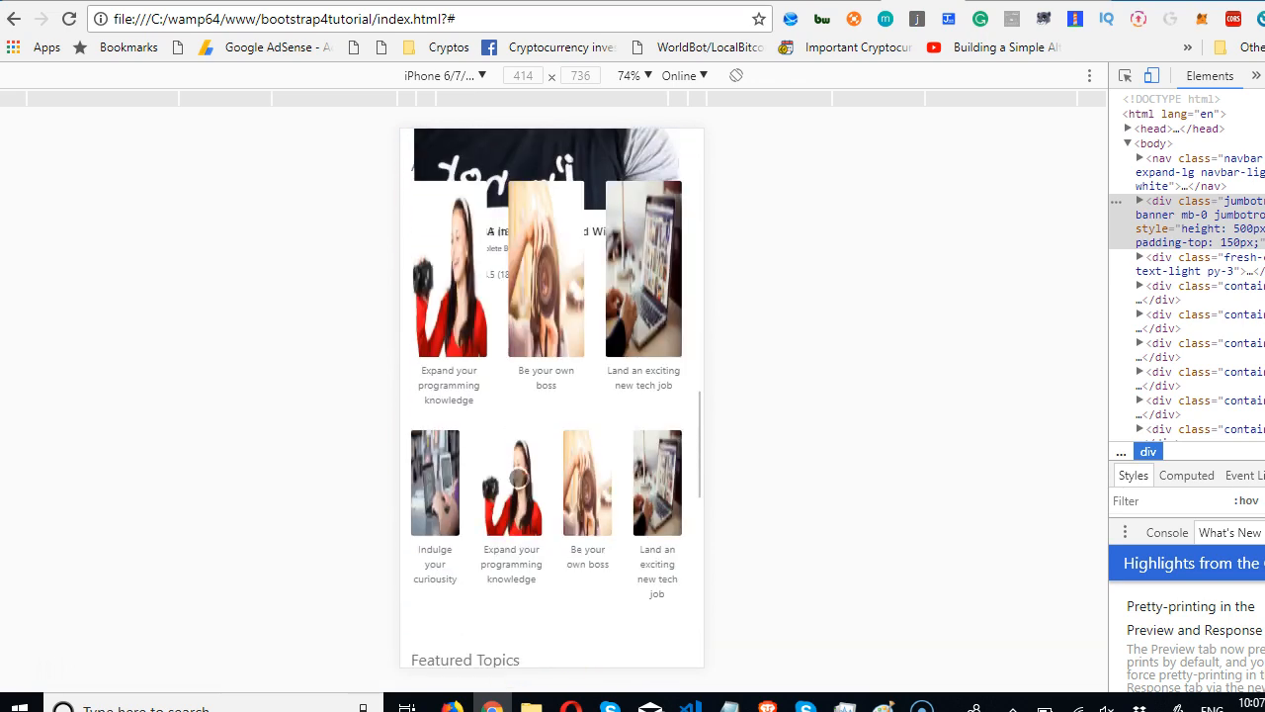
{"action": "scroll", "scroll_direction": "down", "scroll_amount": 3}
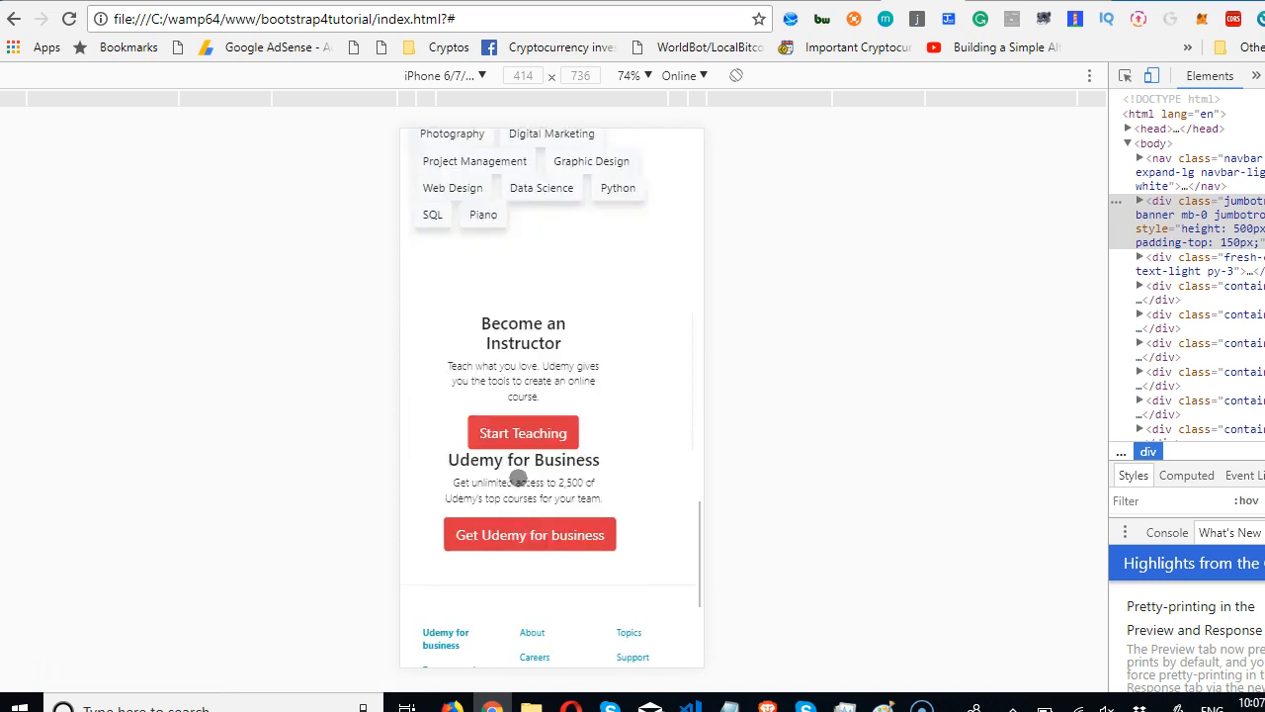
{"action": "scroll", "scroll_direction": "down", "scroll_amount": 3}
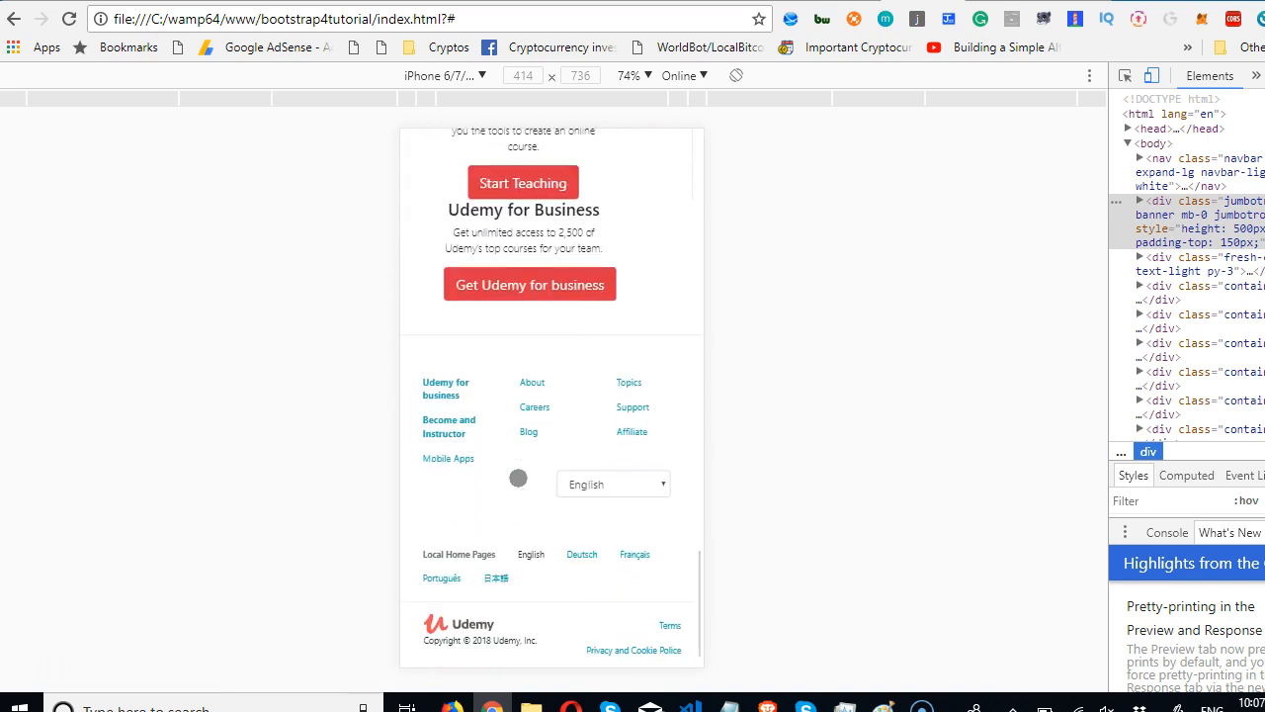